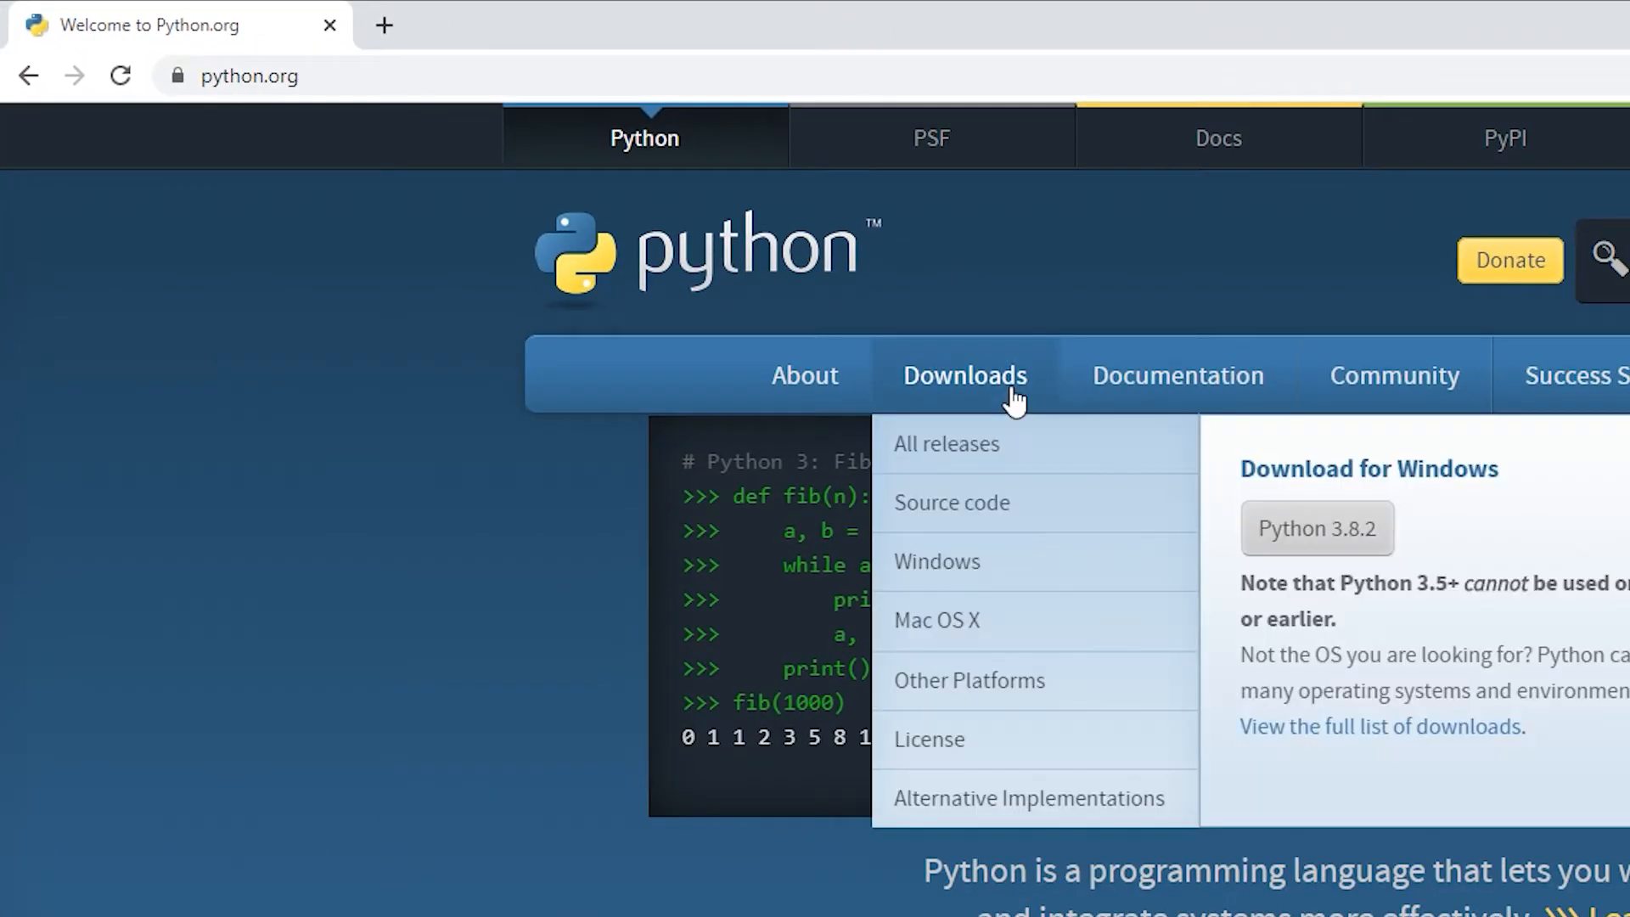
mouse_move(1318, 520)
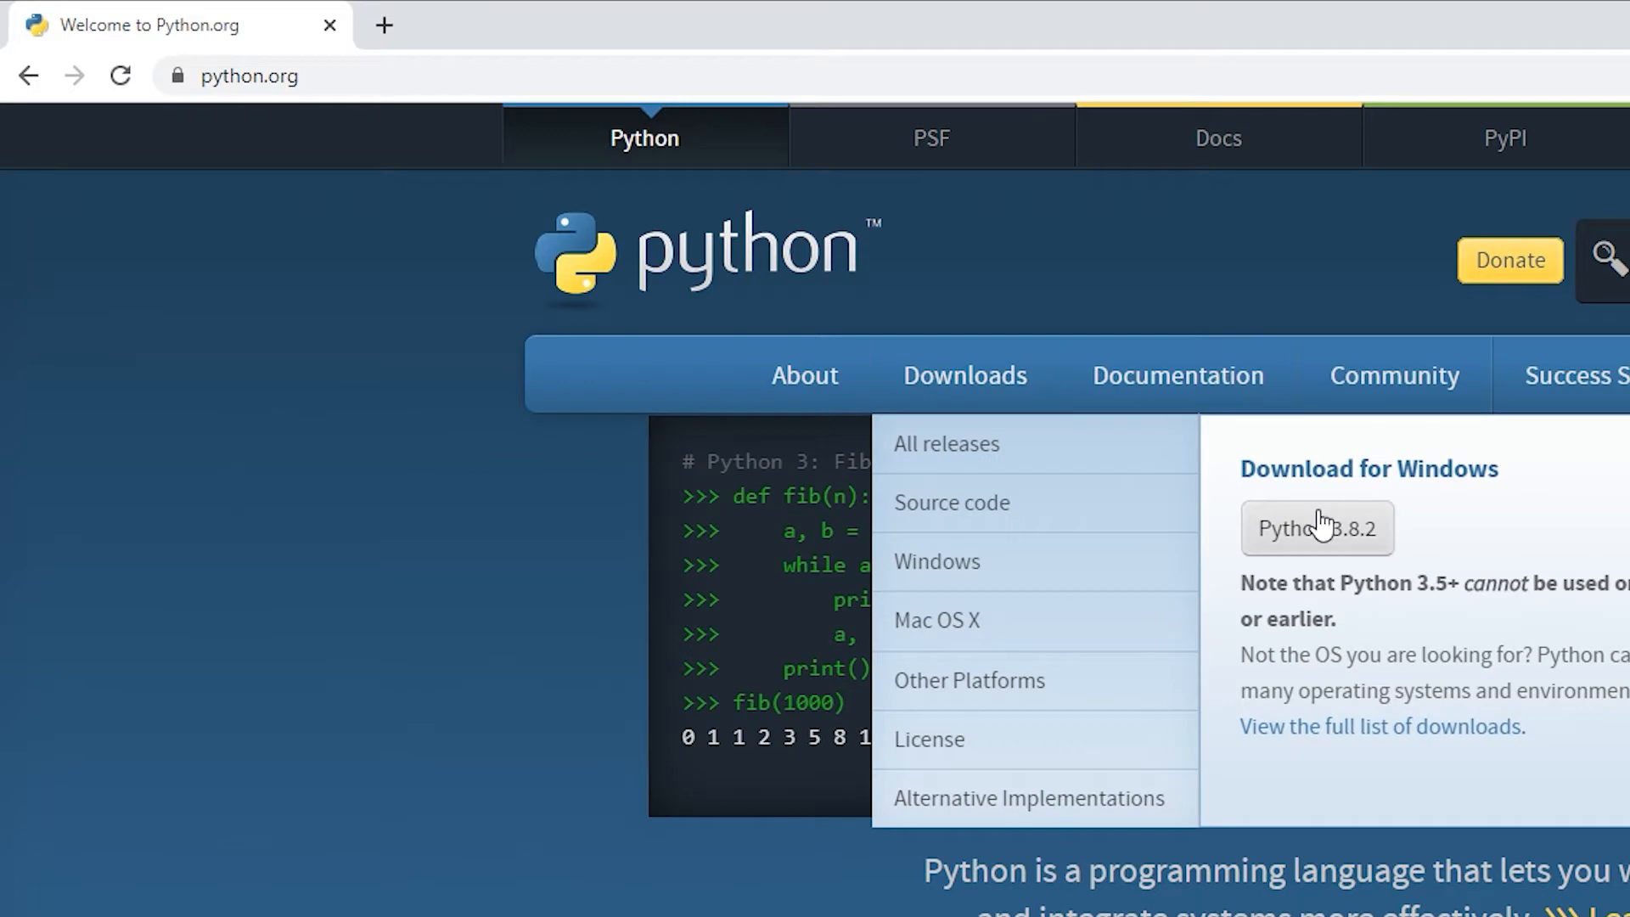
Download the Python 3.8.2 Windows installer from python.org and start a new browser tab
click(1316, 528)
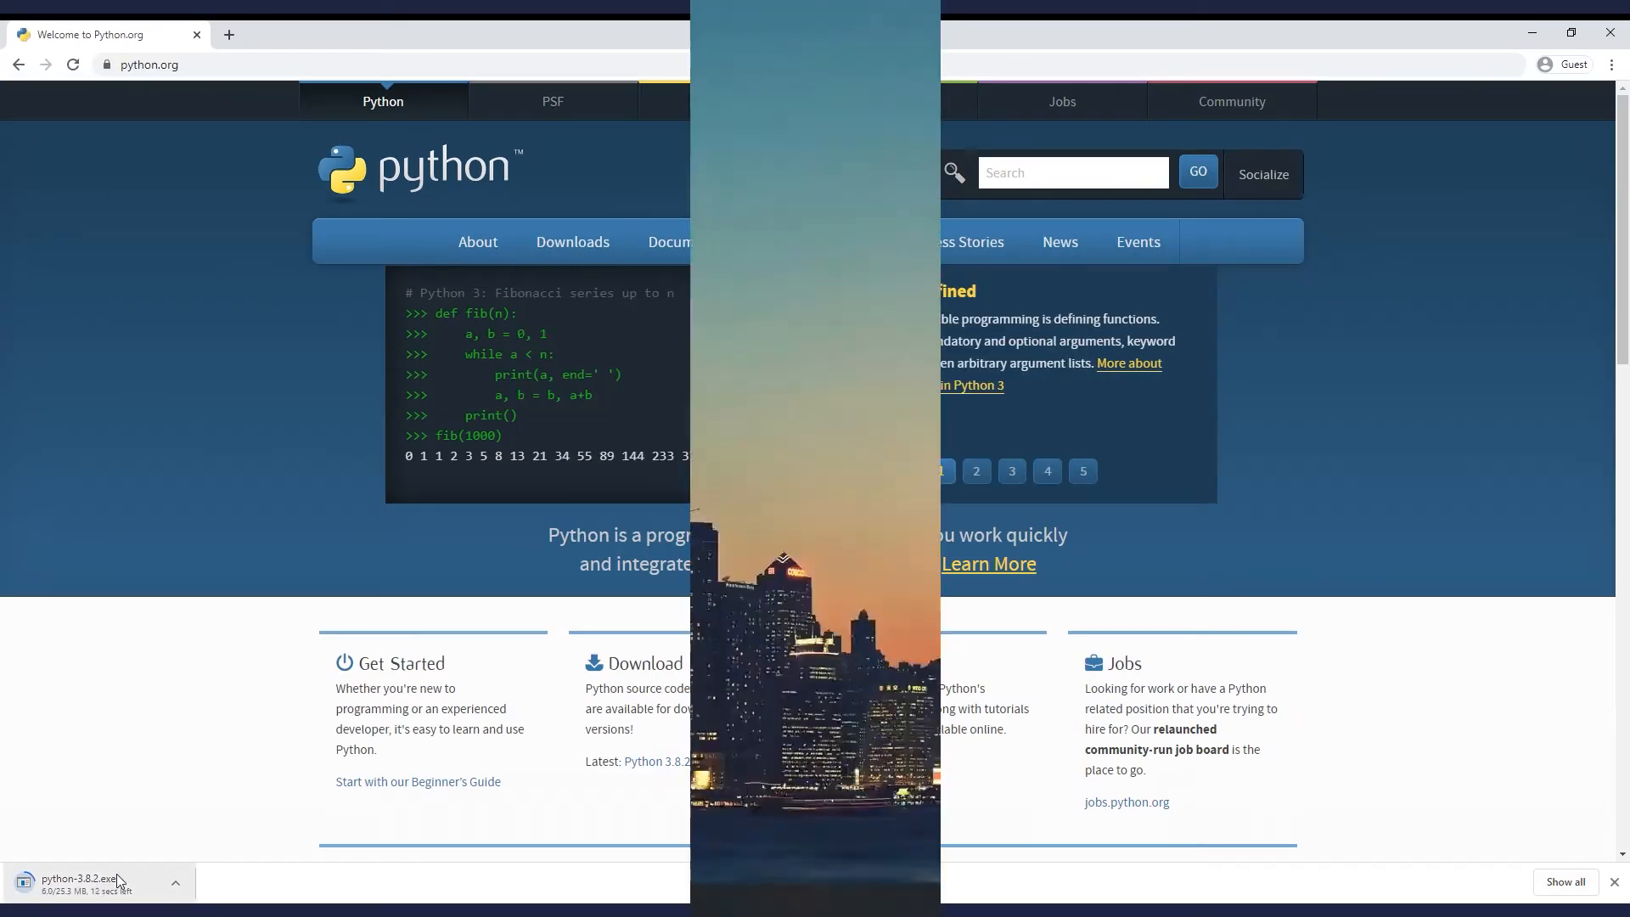
click(18, 898)
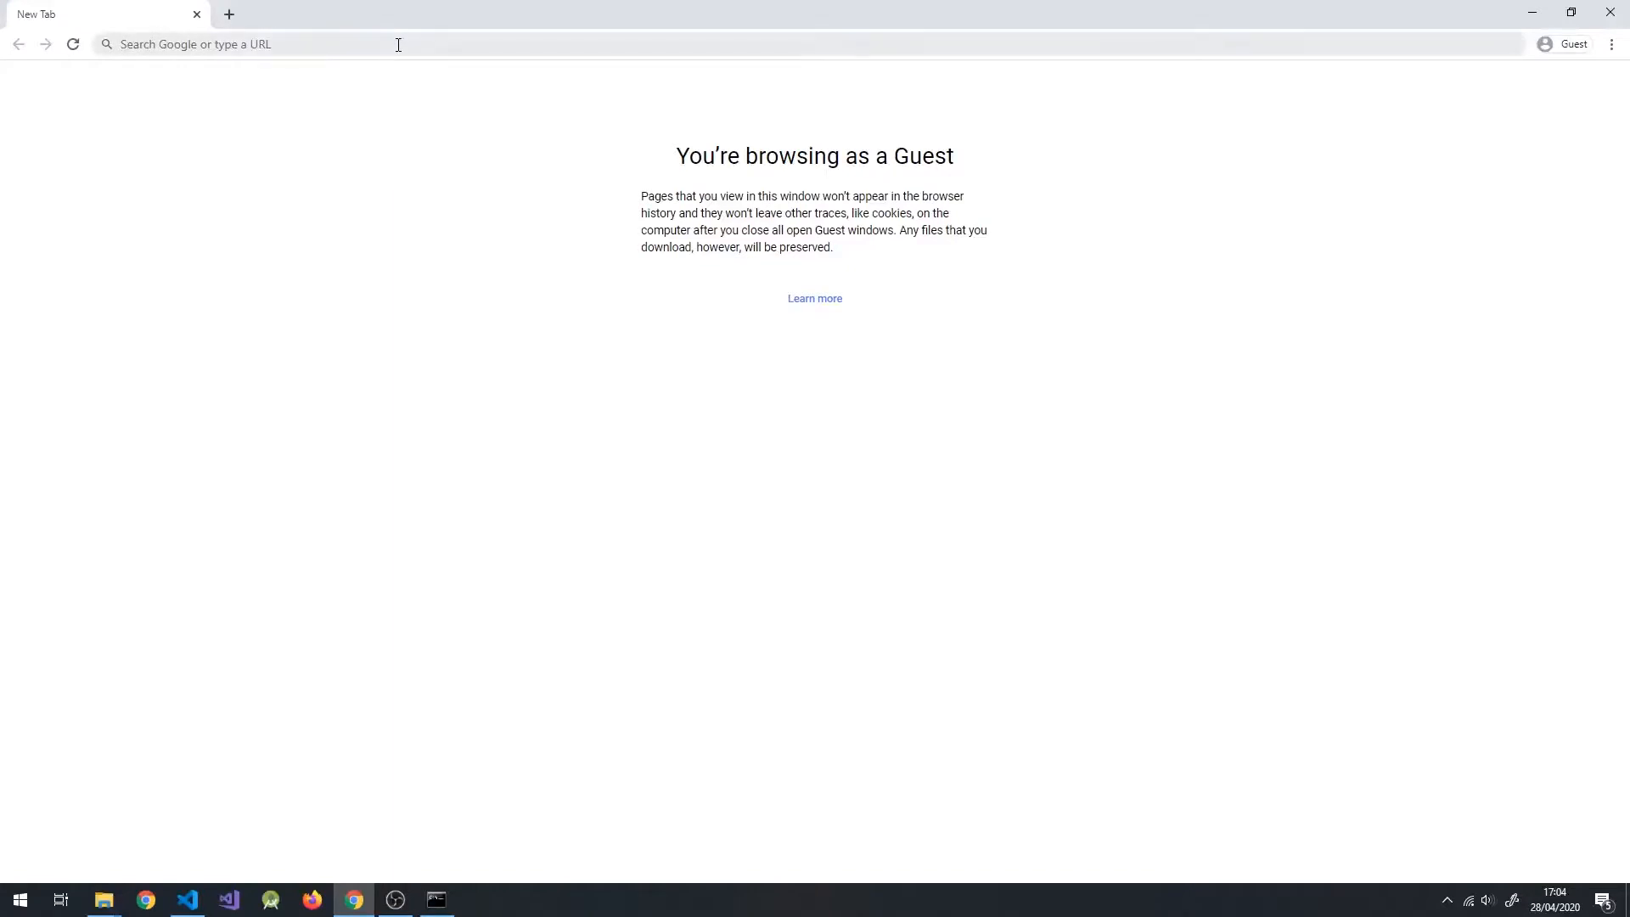
Enter code.visualstudio.com in the address bar to reach the VS Code site
text(code.vis)
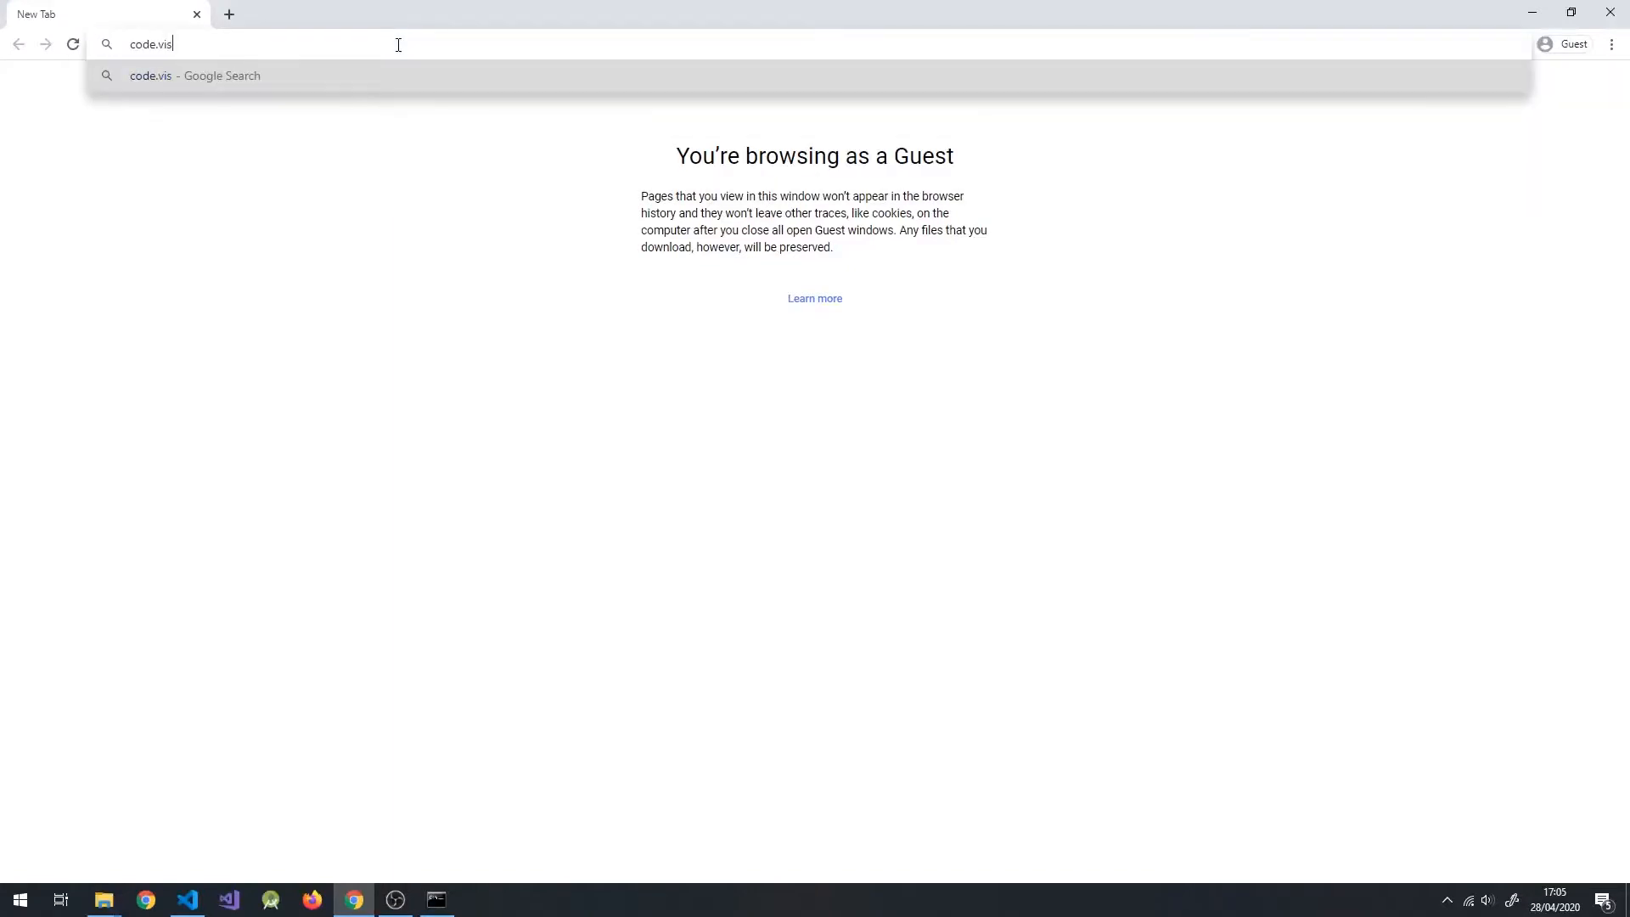
text(ualstudio.c)
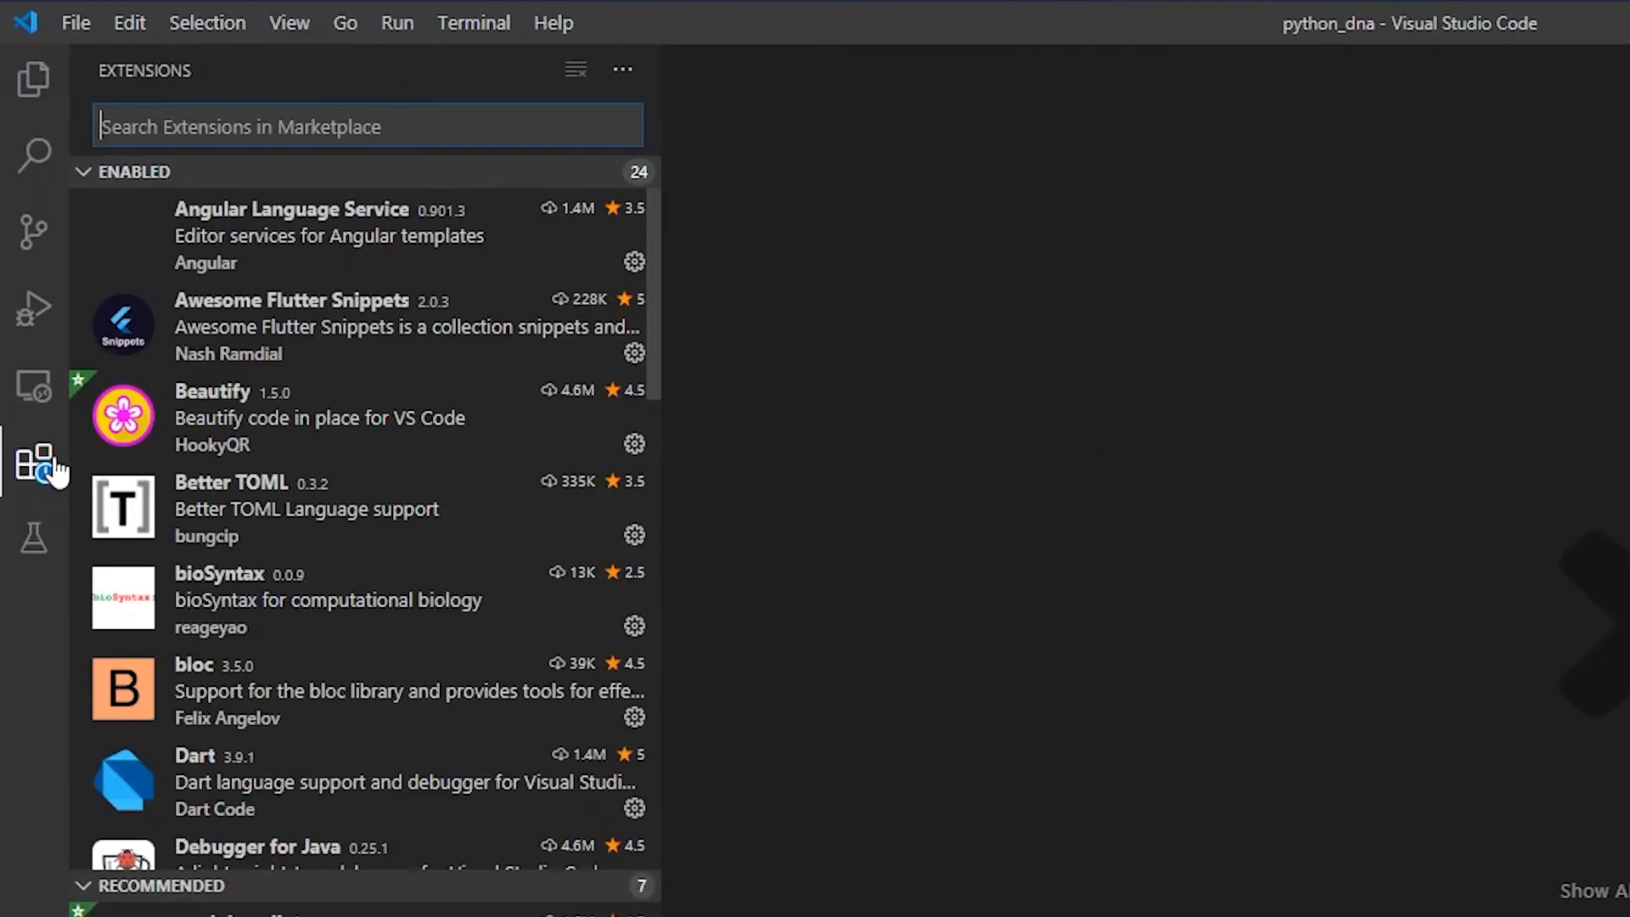
Search the Extensions marketplace for 'python'
text(python)
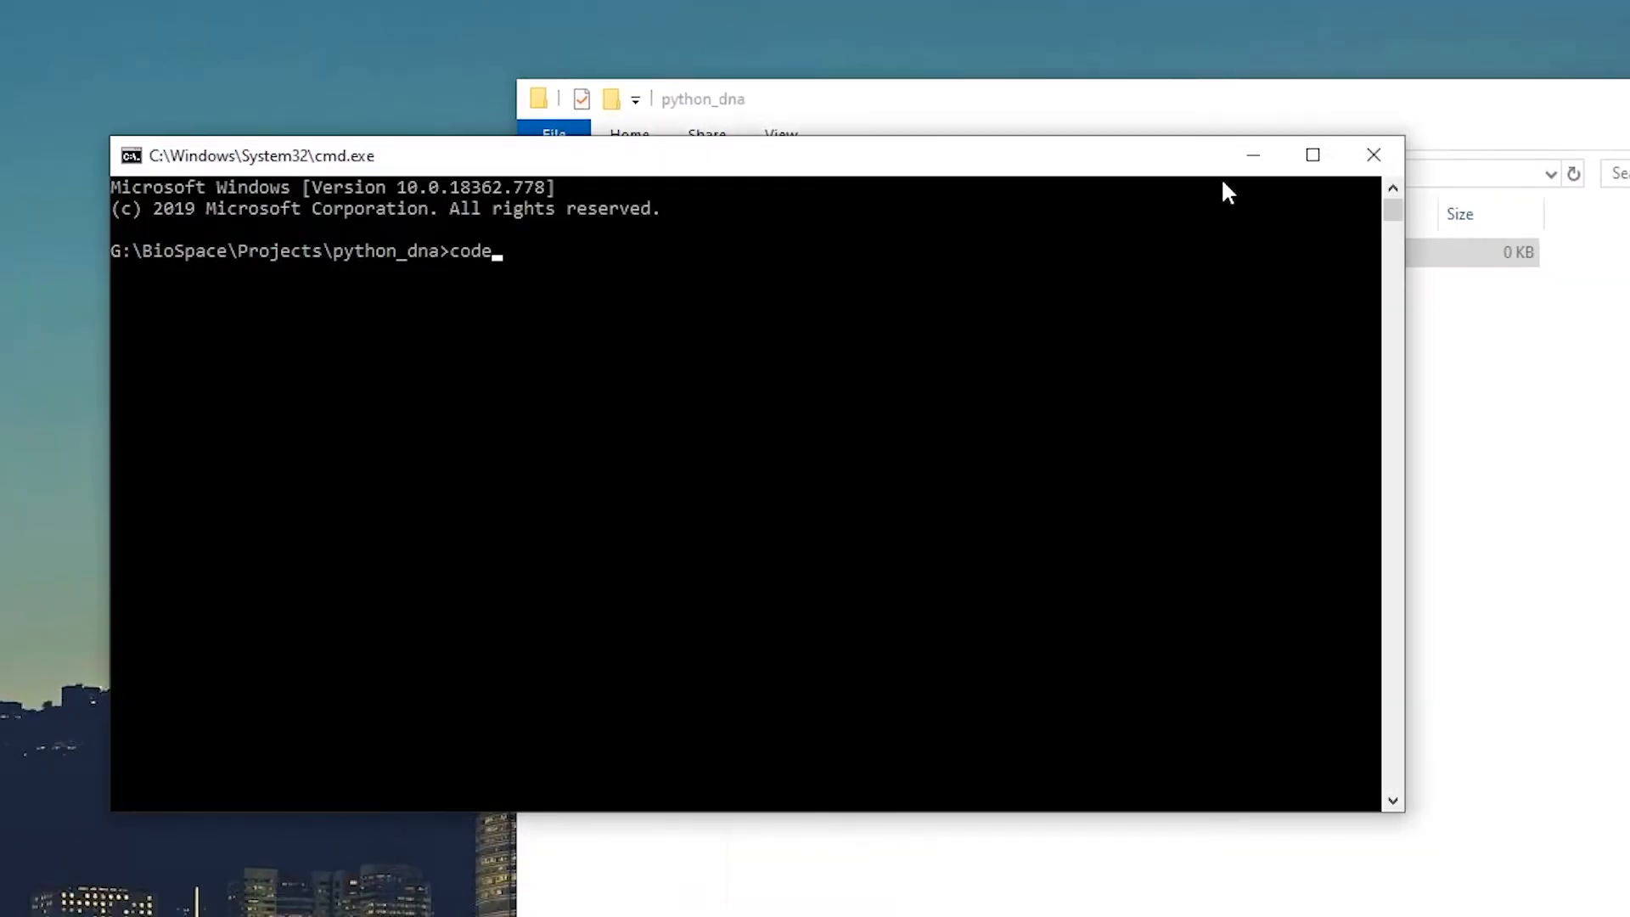
Launch VS Code on the python_dna folder via 'code', dismiss Welcome, and open sequence_count.py
key(Return)
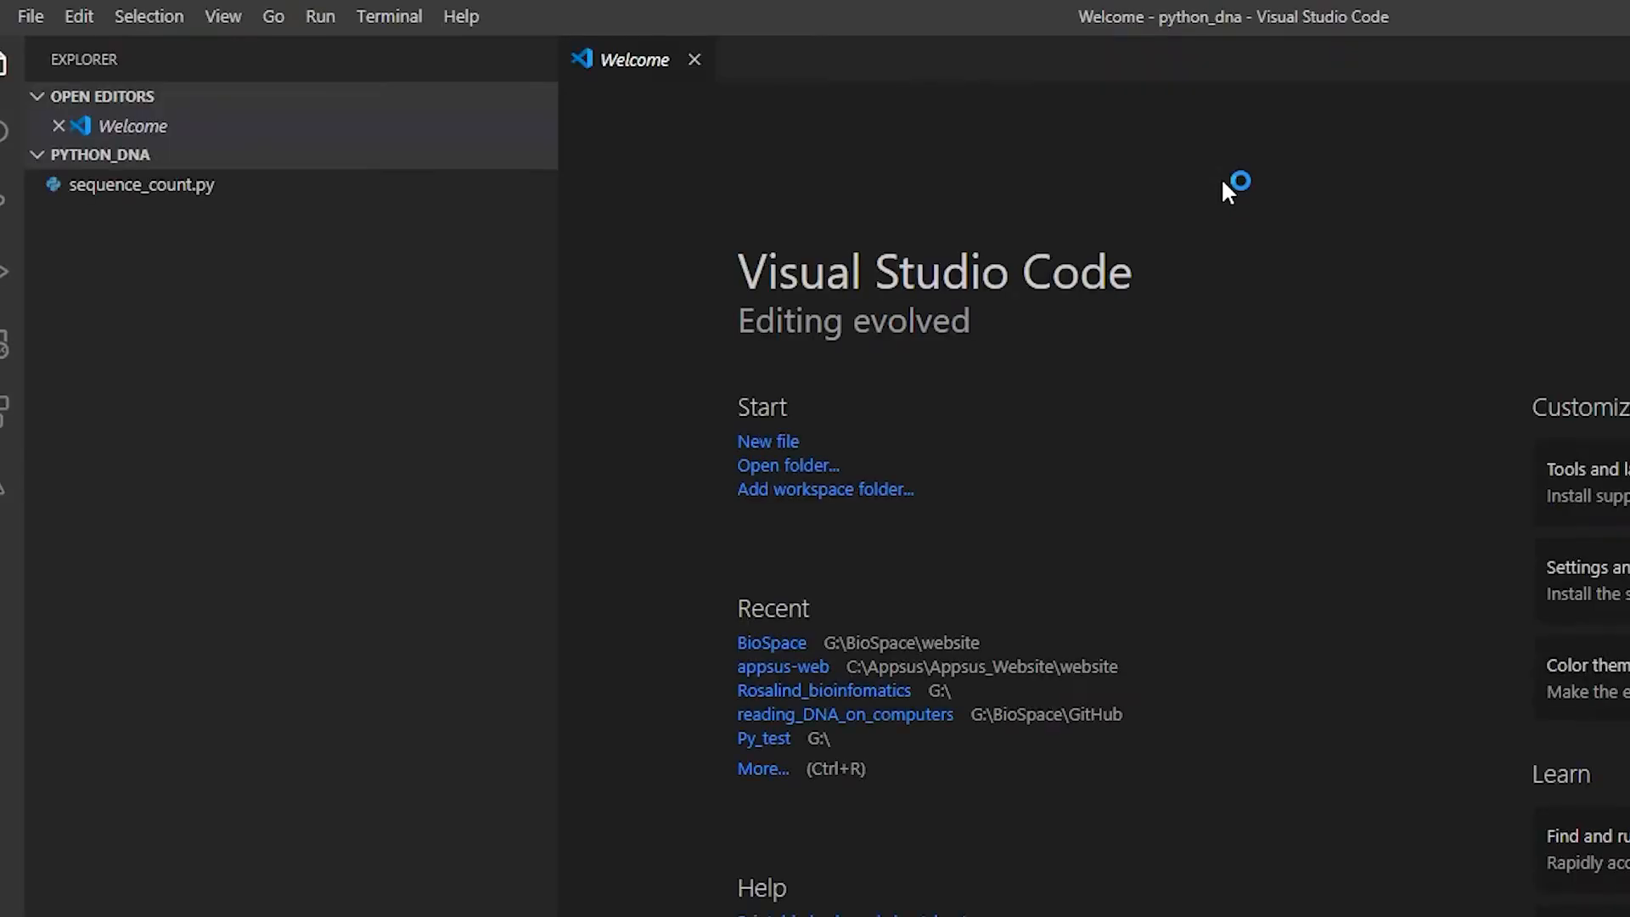
click(693, 59)
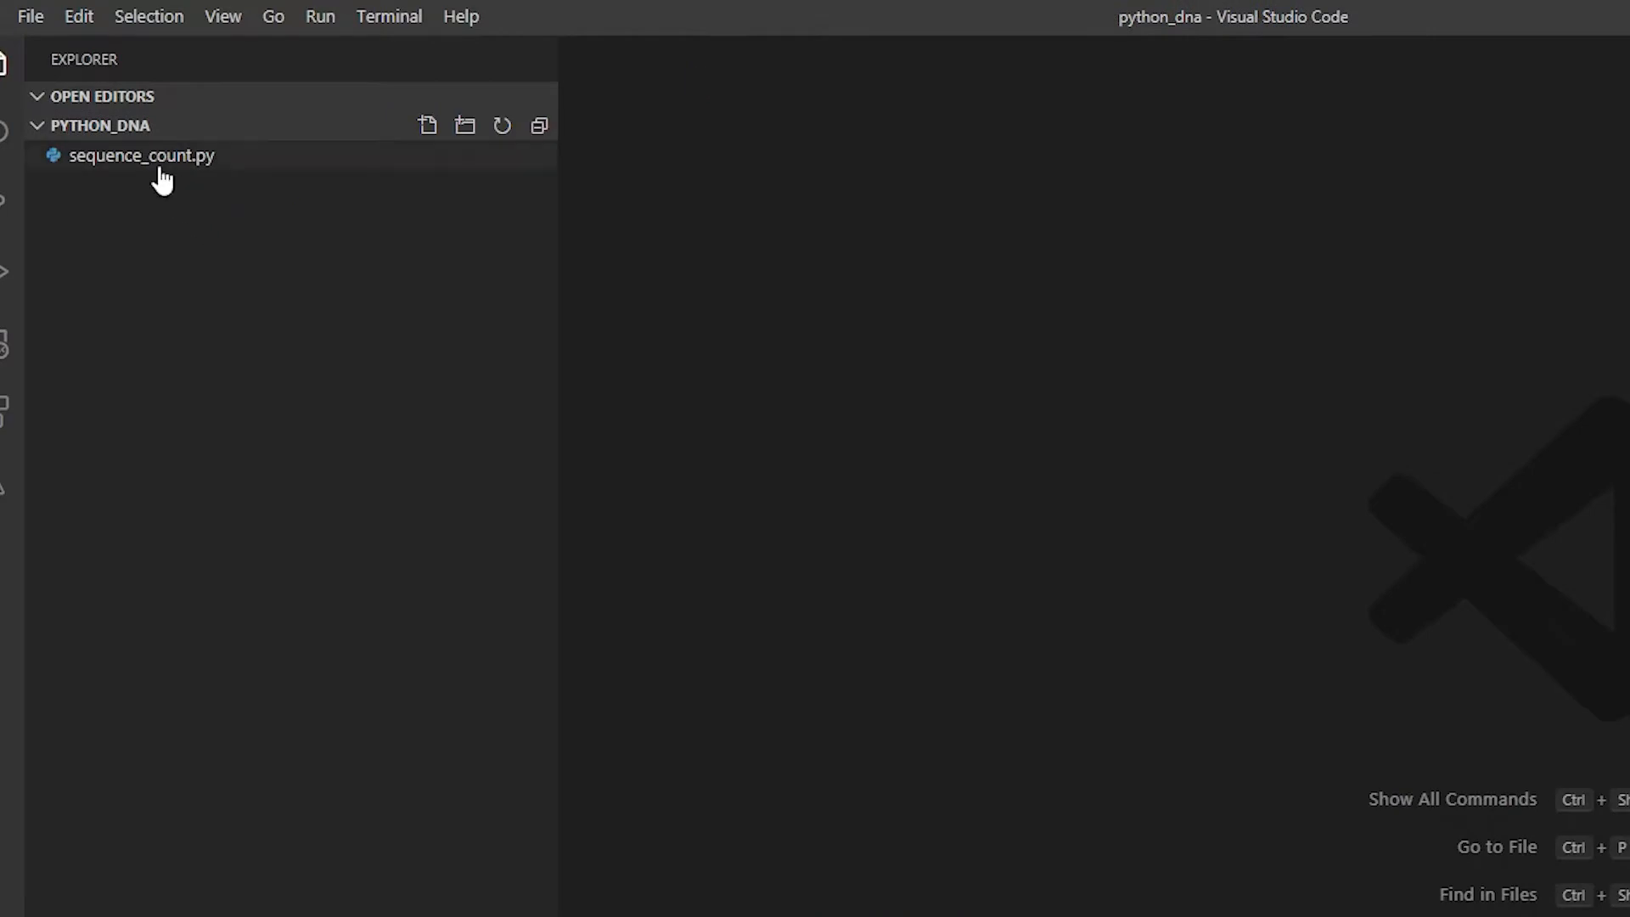
click(141, 156)
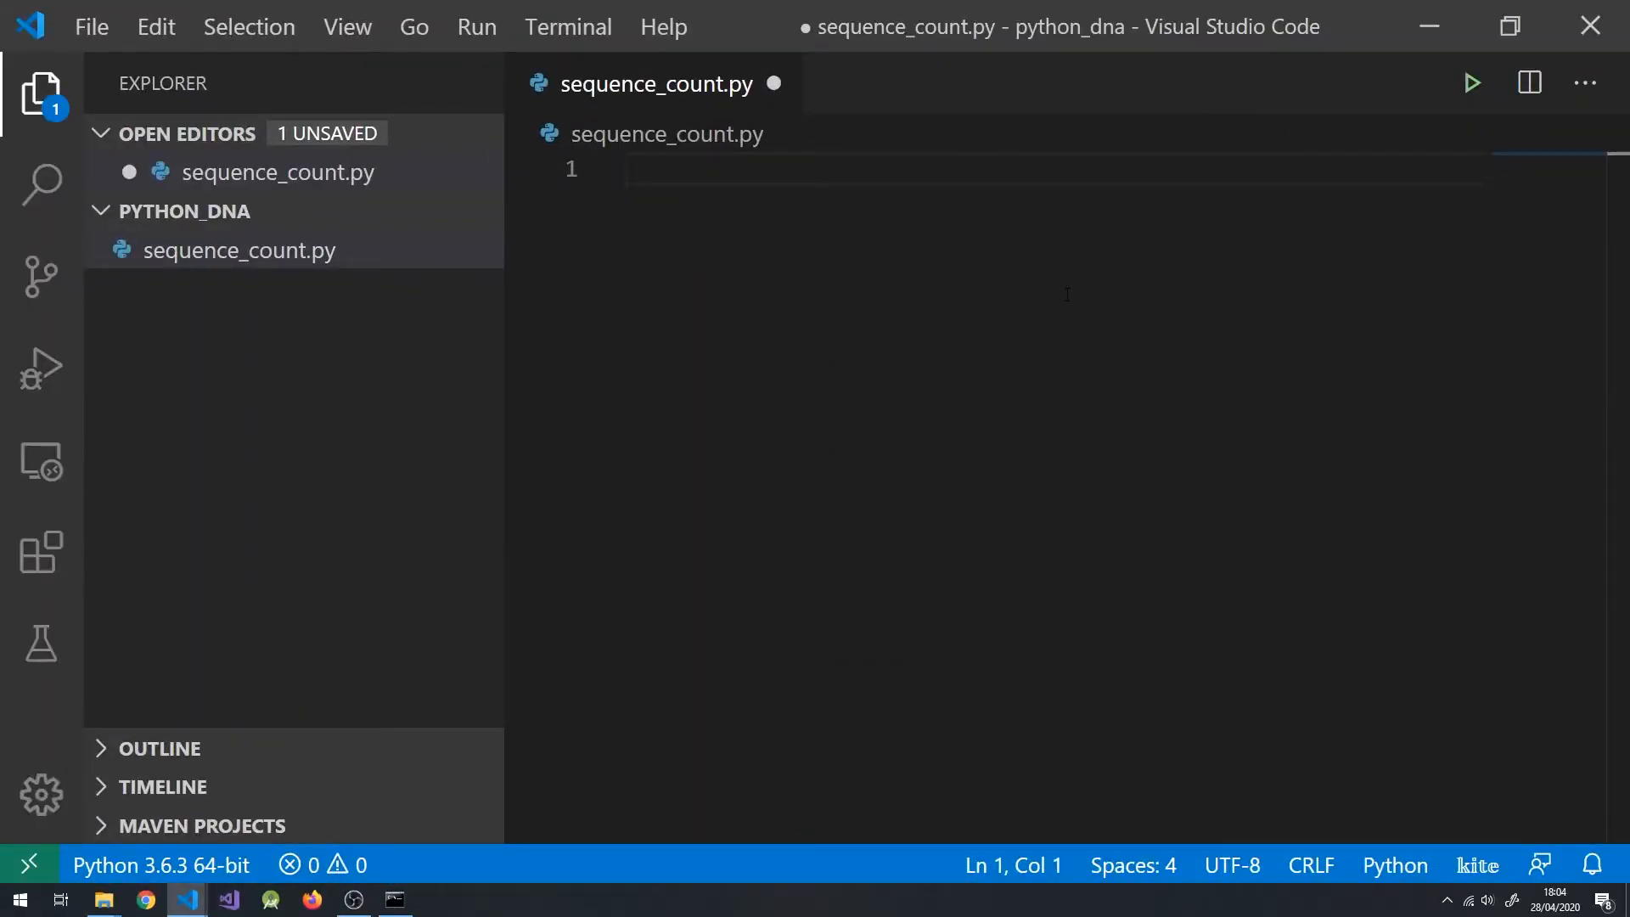
Write count_sequence_length with seq = "AGCTGTTGC" printed, call it under __main__, and run it
text(seq = "AGCTGTTGC")
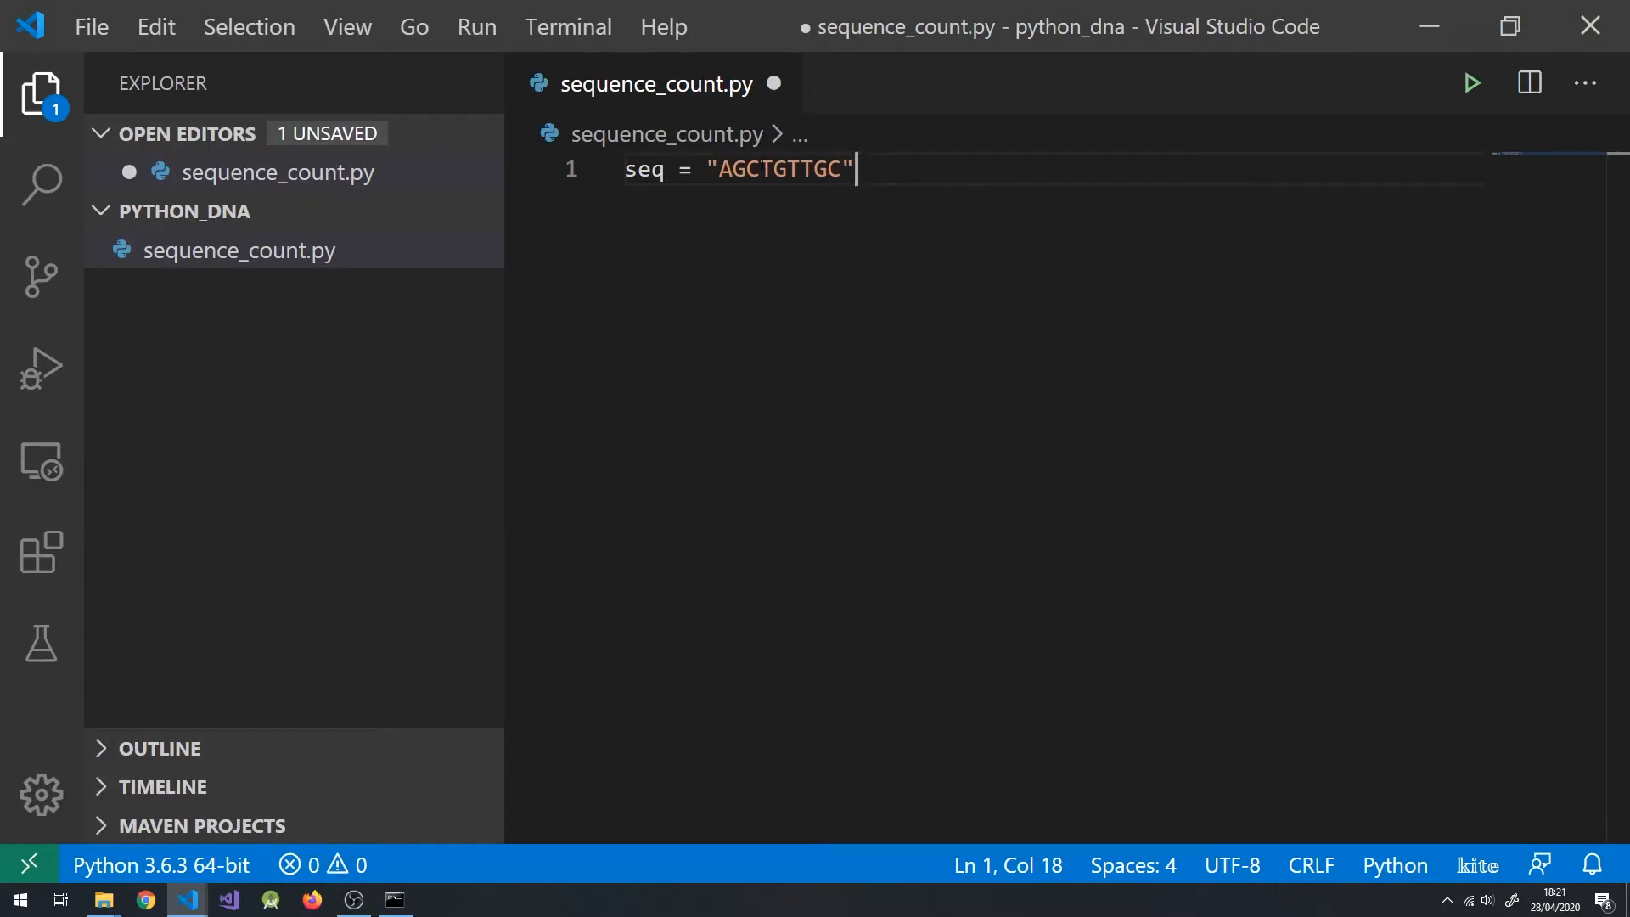
text(def count_sequence_length():)
text(if __name__ == "__main__":)
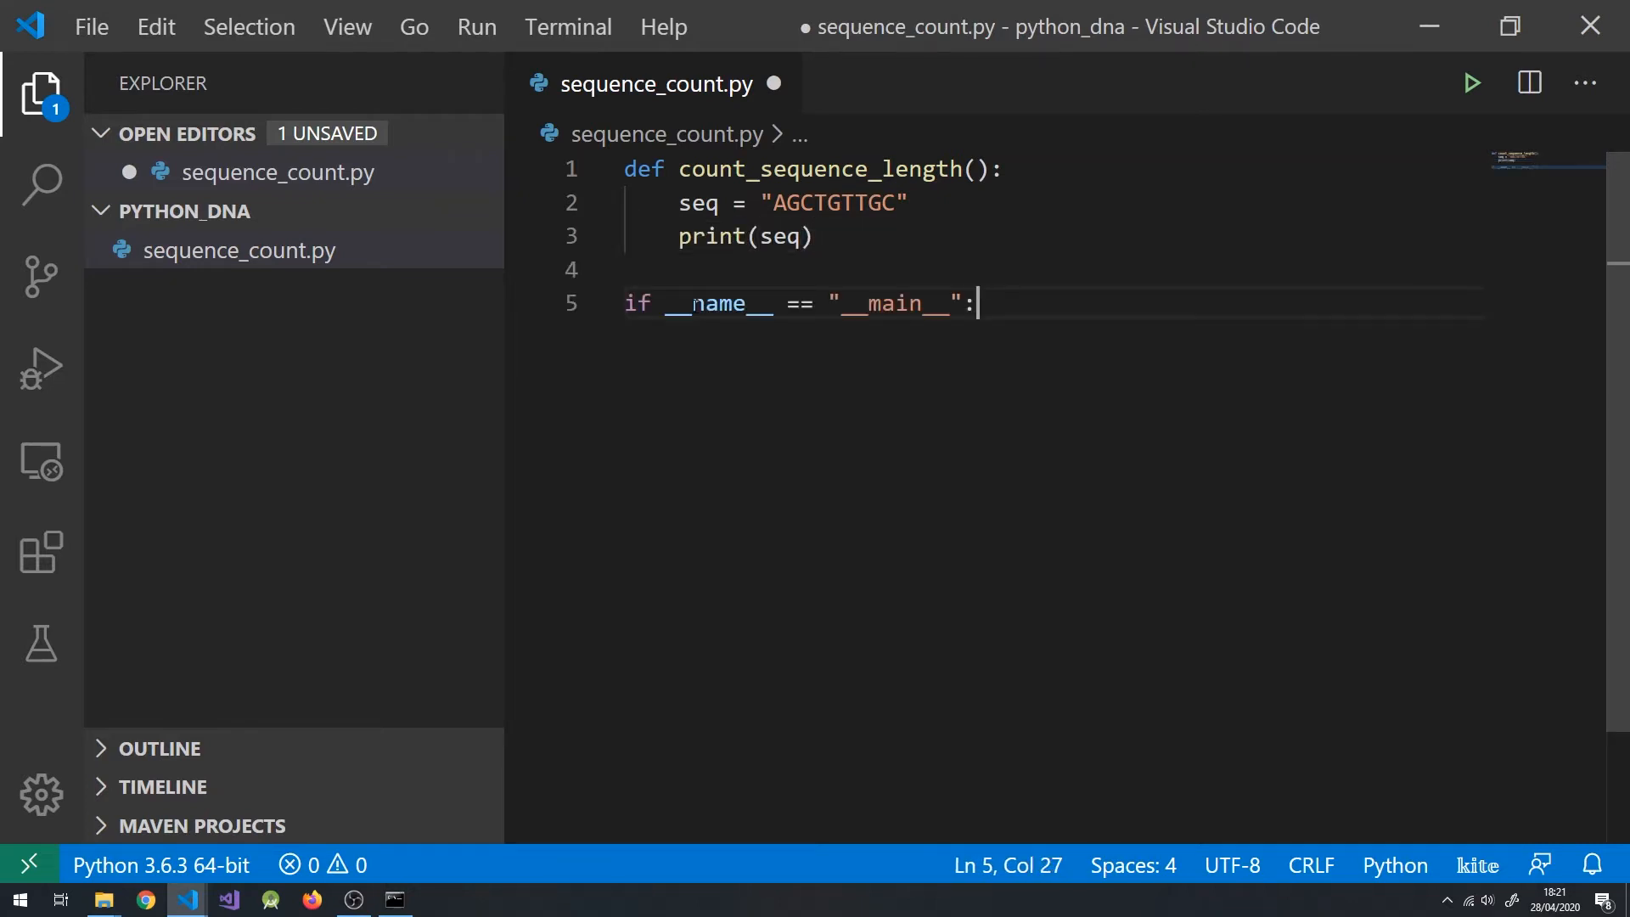
text(count_sequence_length())
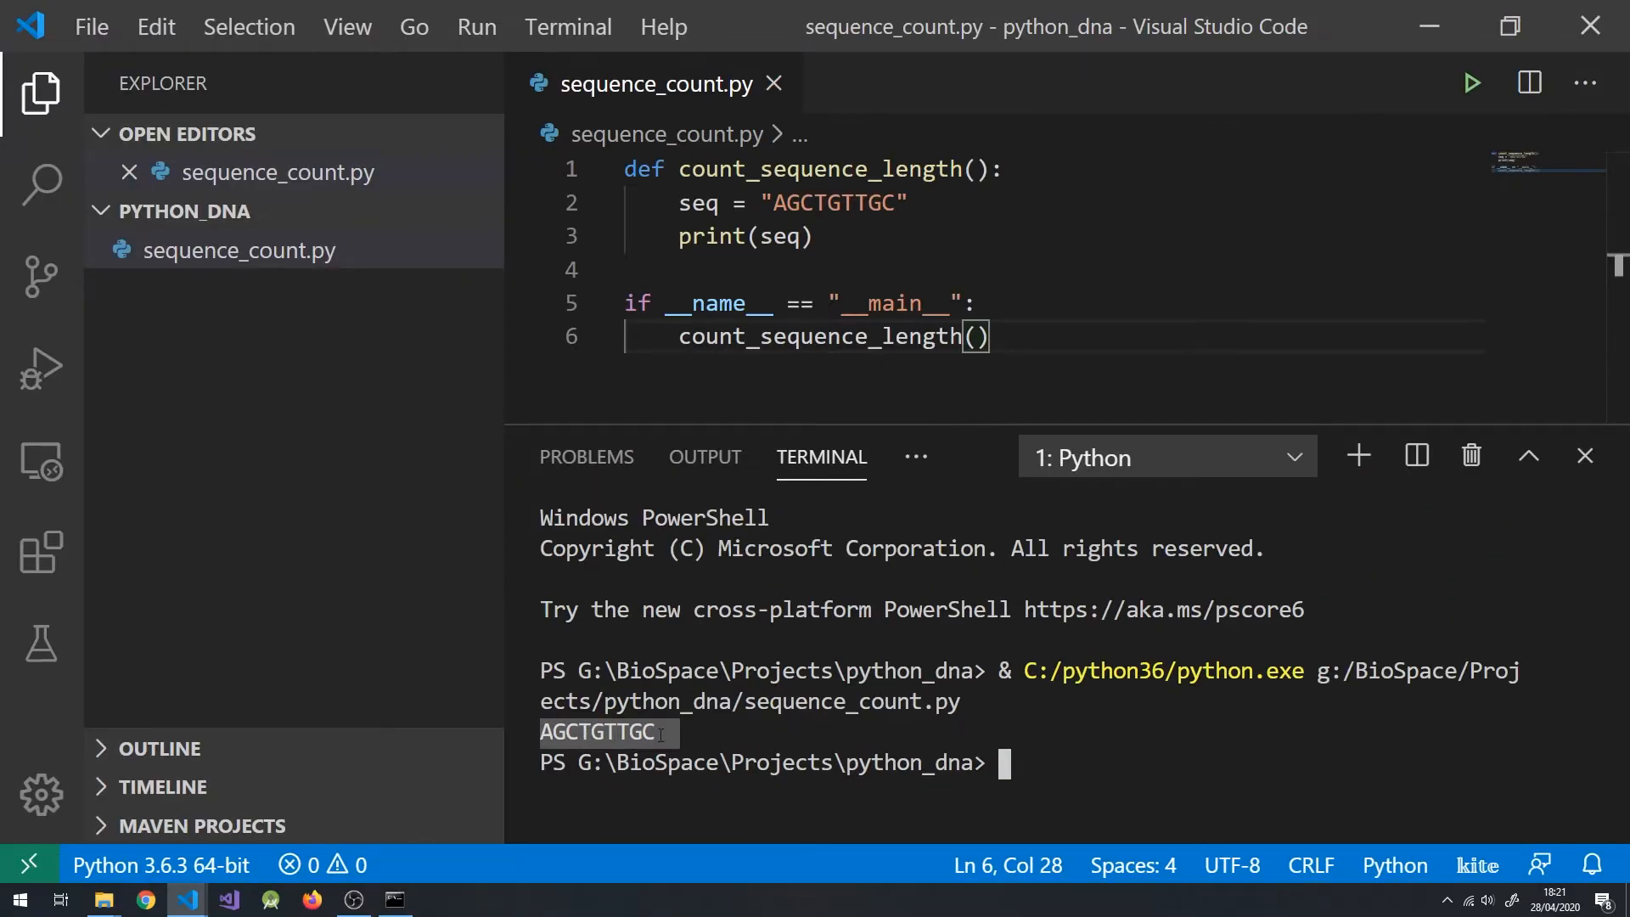
mouse_move(674, 731)
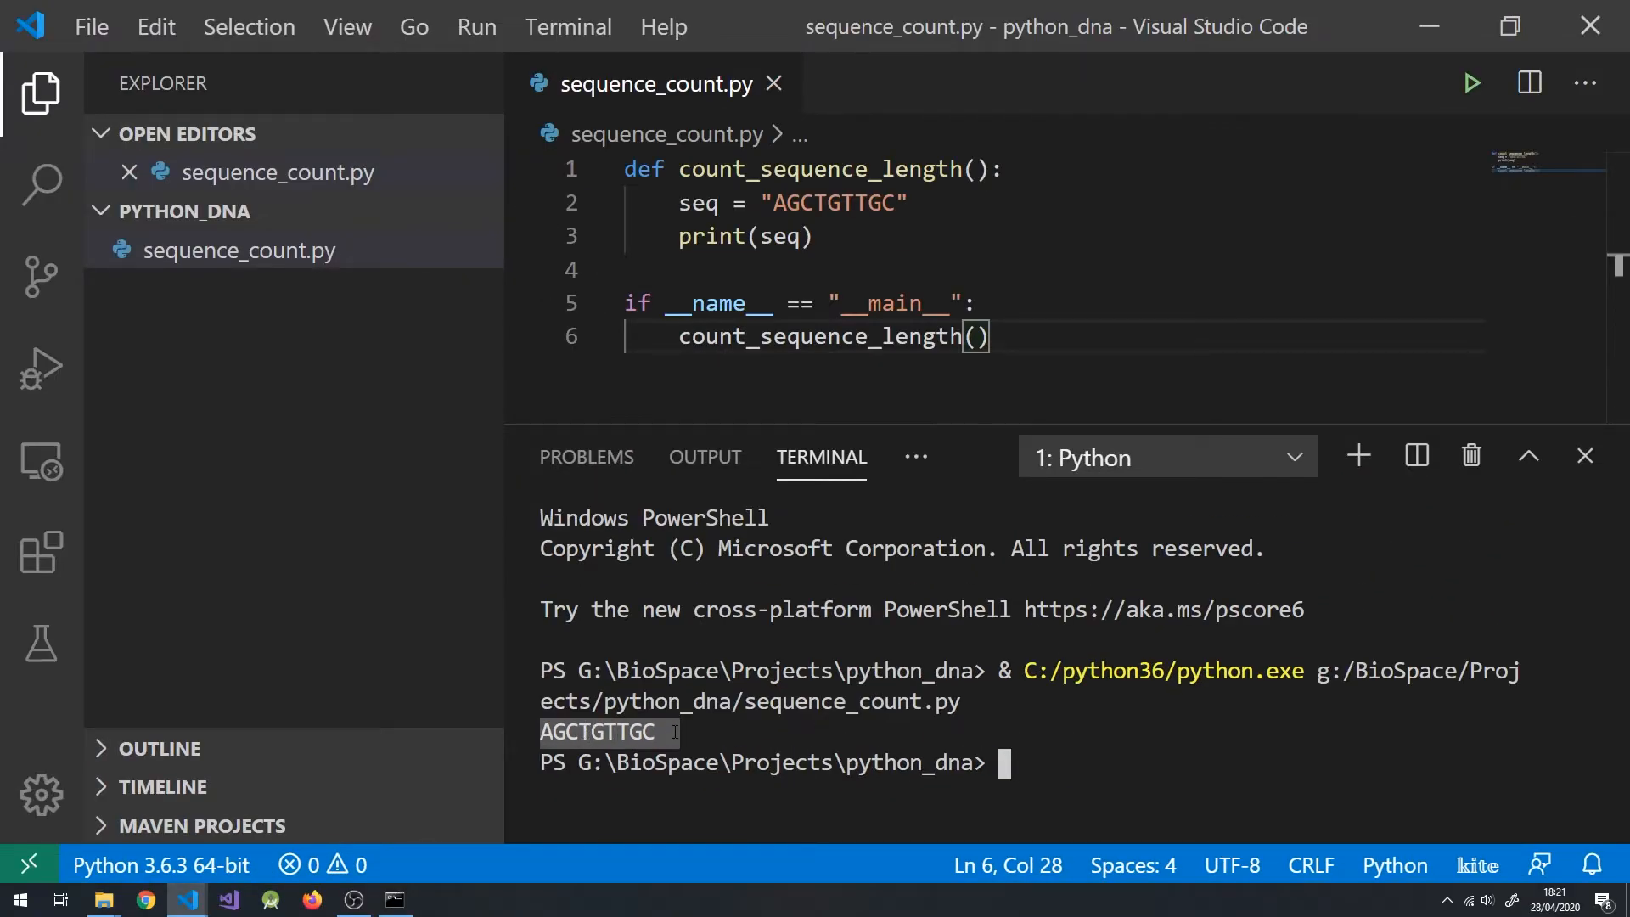
mouse_move(717, 725)
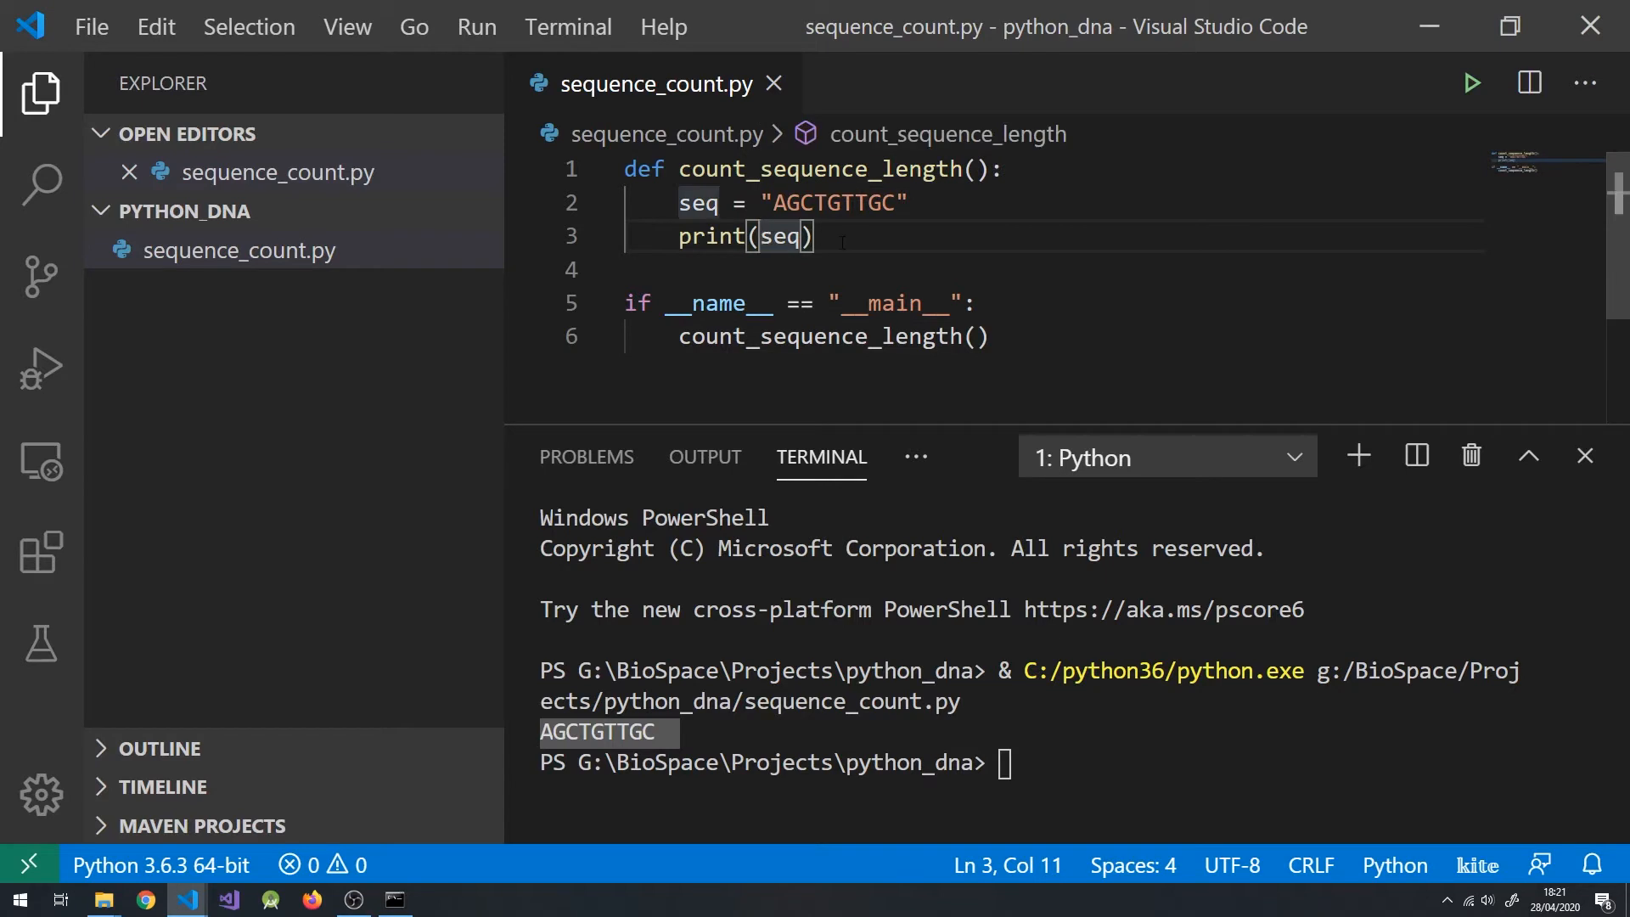
Wrap seq in len( so the print outputs the sequence length
text(len()
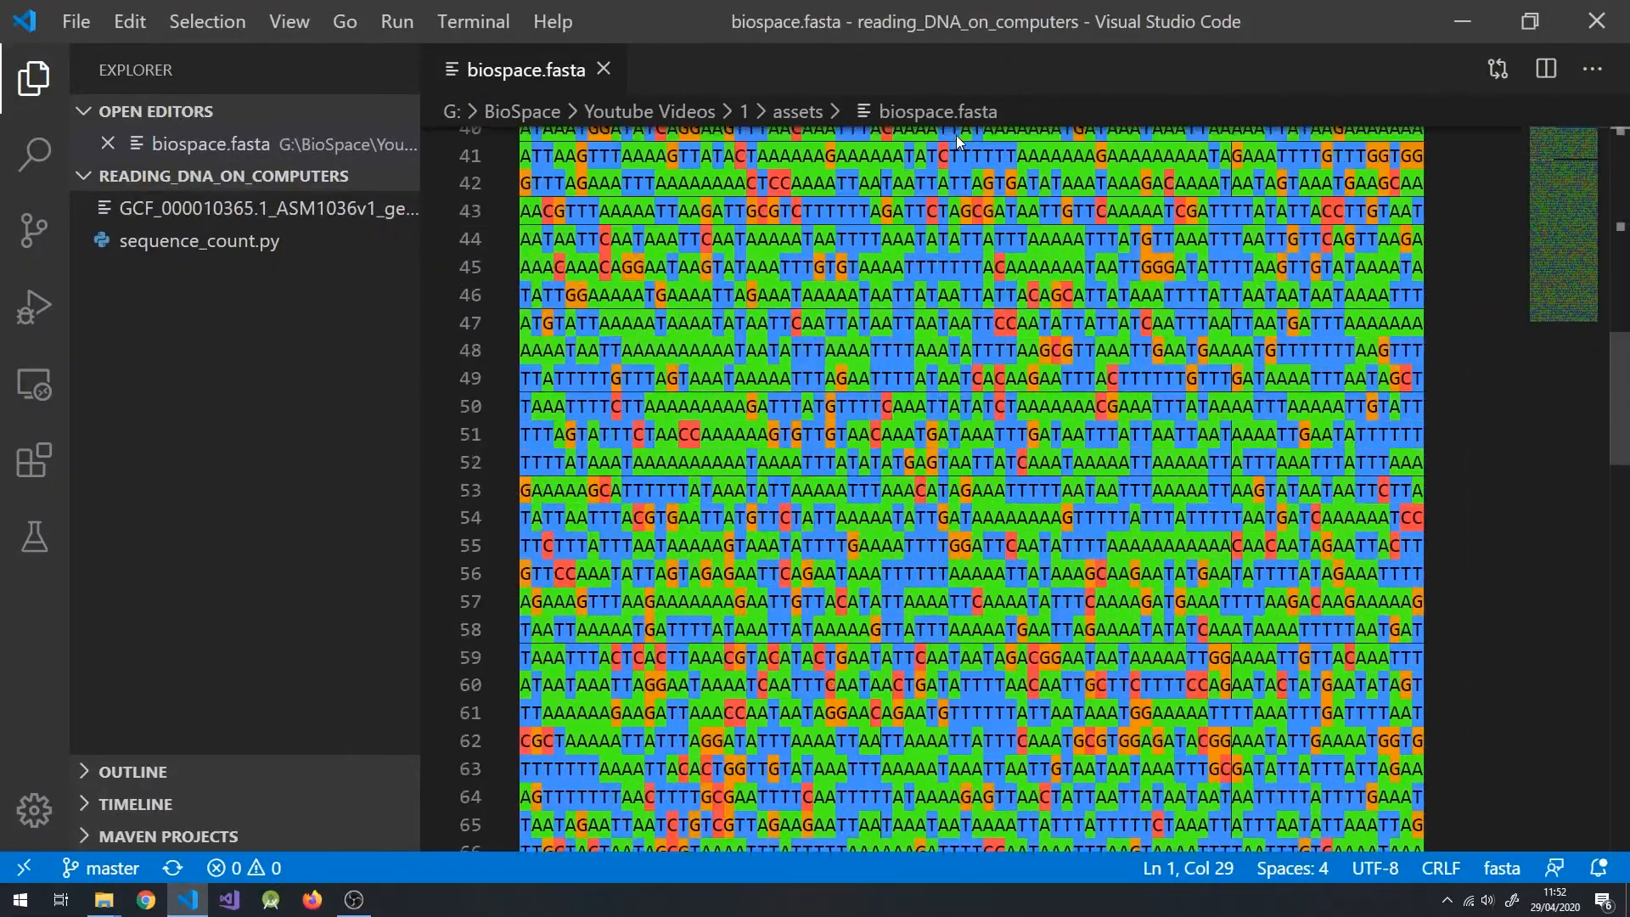
Close the genome .fna tab and begin def open_and_parse_fasta(filepath): in sequence_count.py
scroll(up, 3)
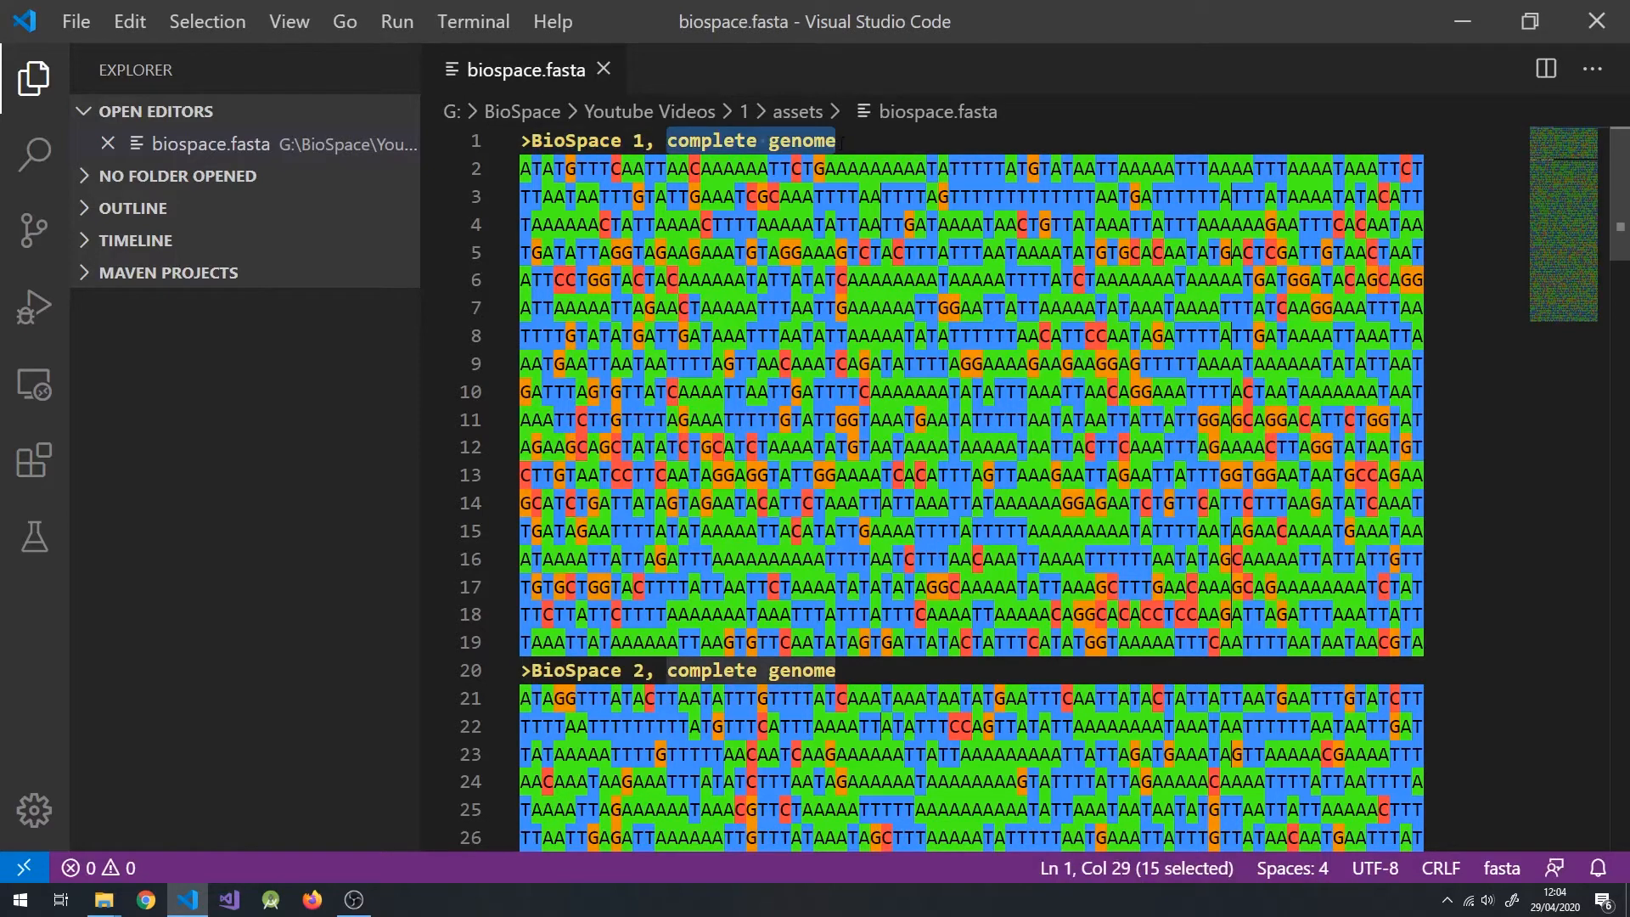
click(832, 141)
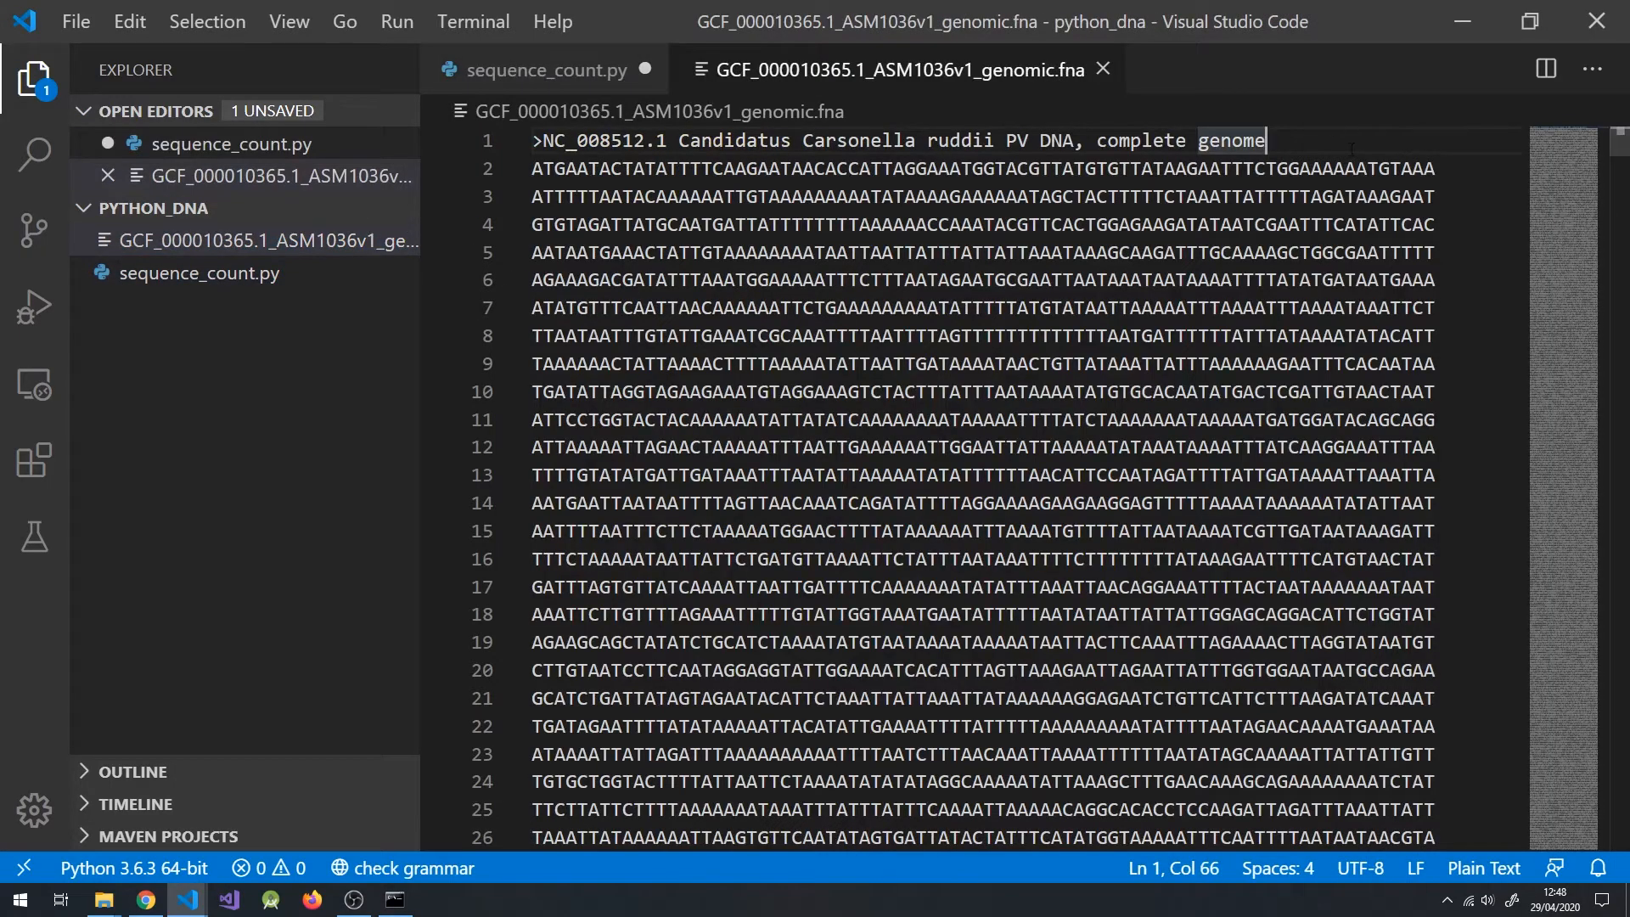
click(545, 69)
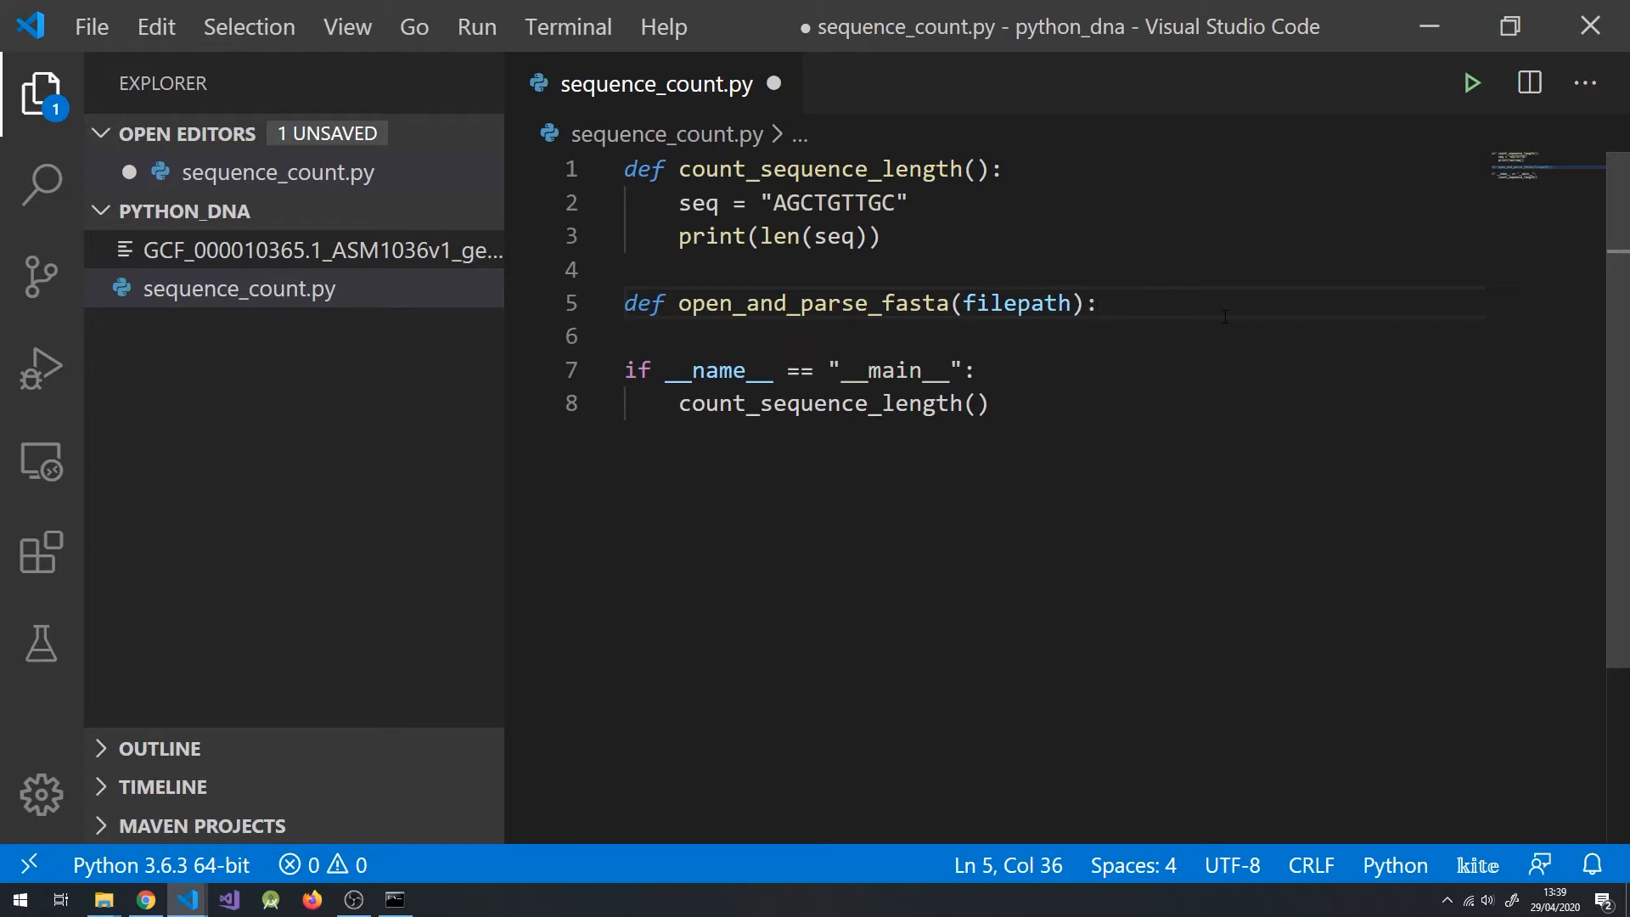
Initialise FASTA_dict and FASTA_label, open filepath for reading, and loop over rstripped lines
text(FASTA_dict = {})
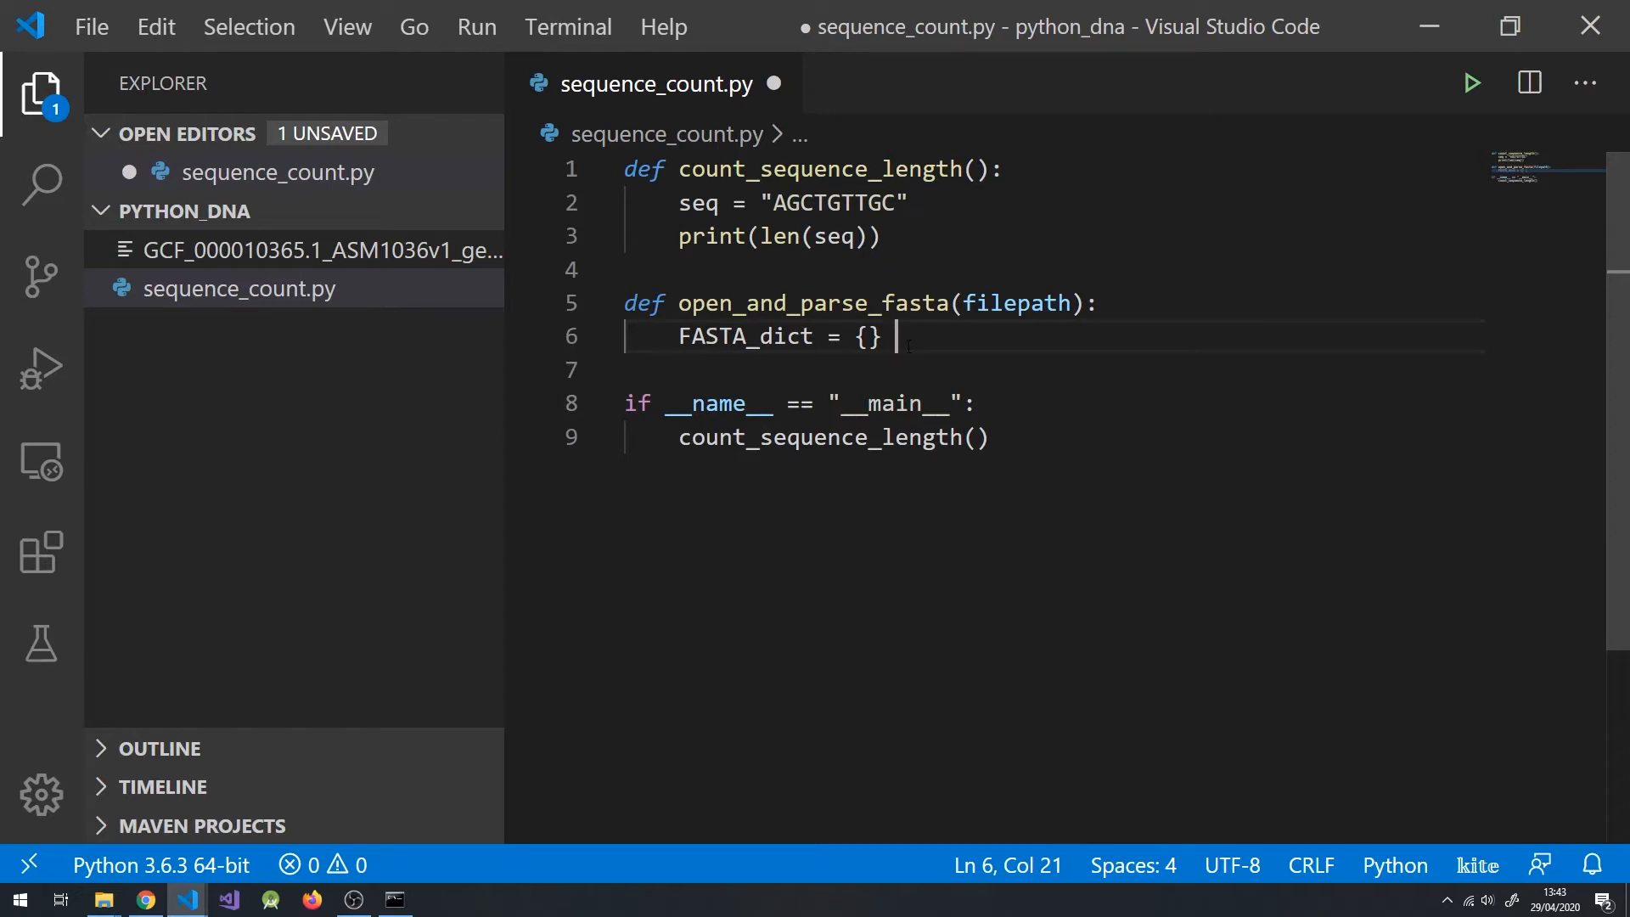
text(FASTA_label = "")
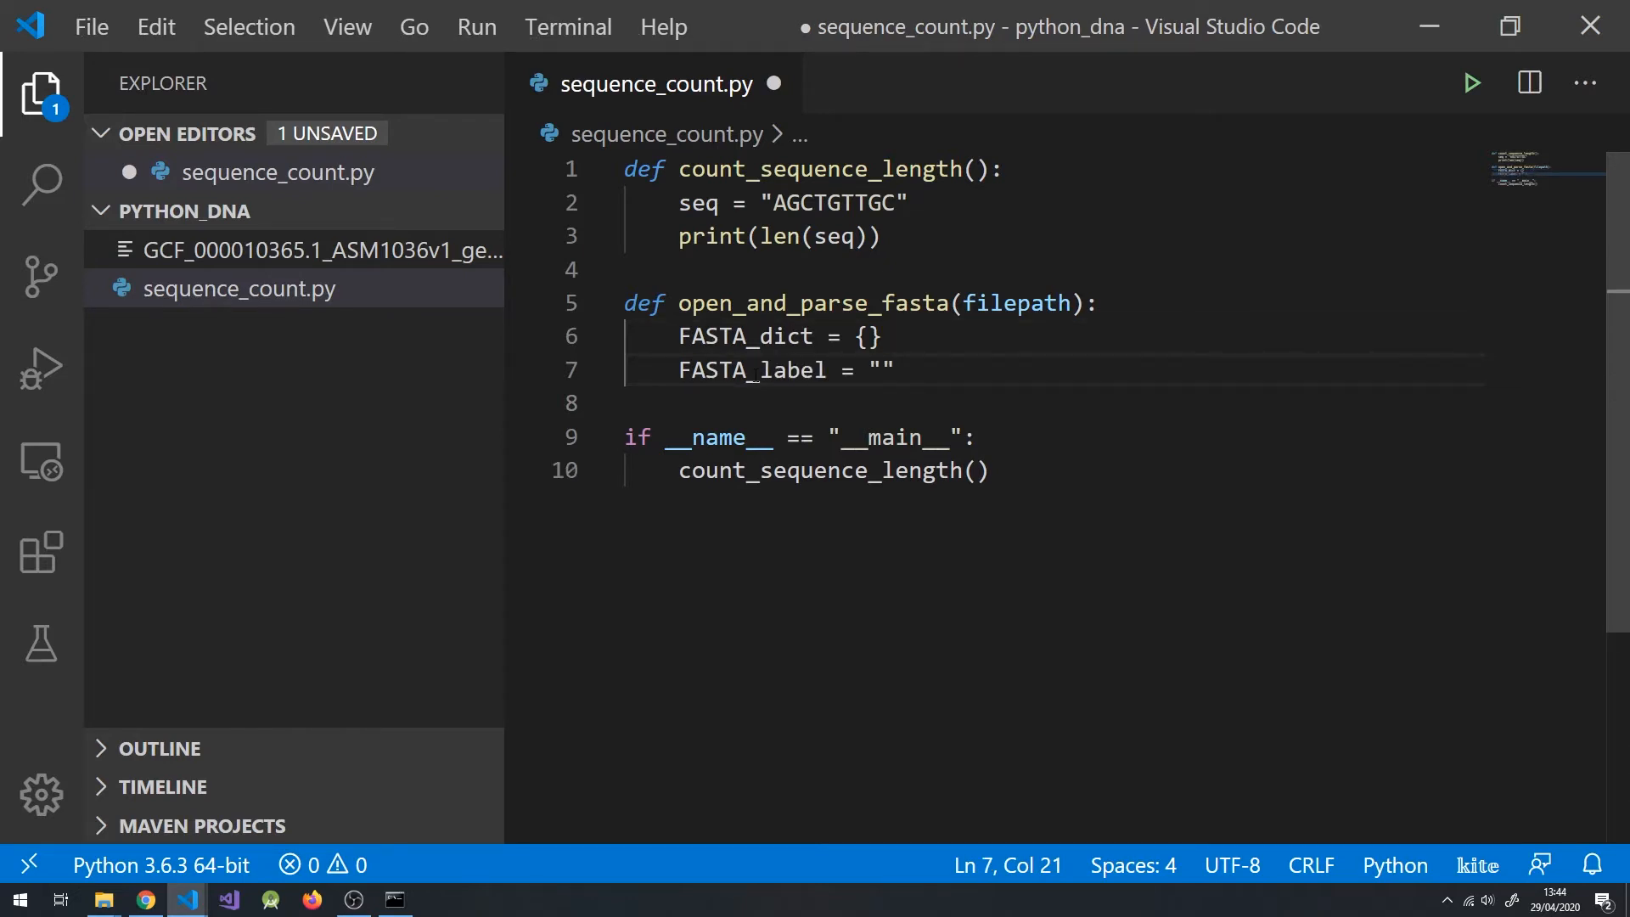
text(FASTA_file = open(f"{filepath}", "r"))
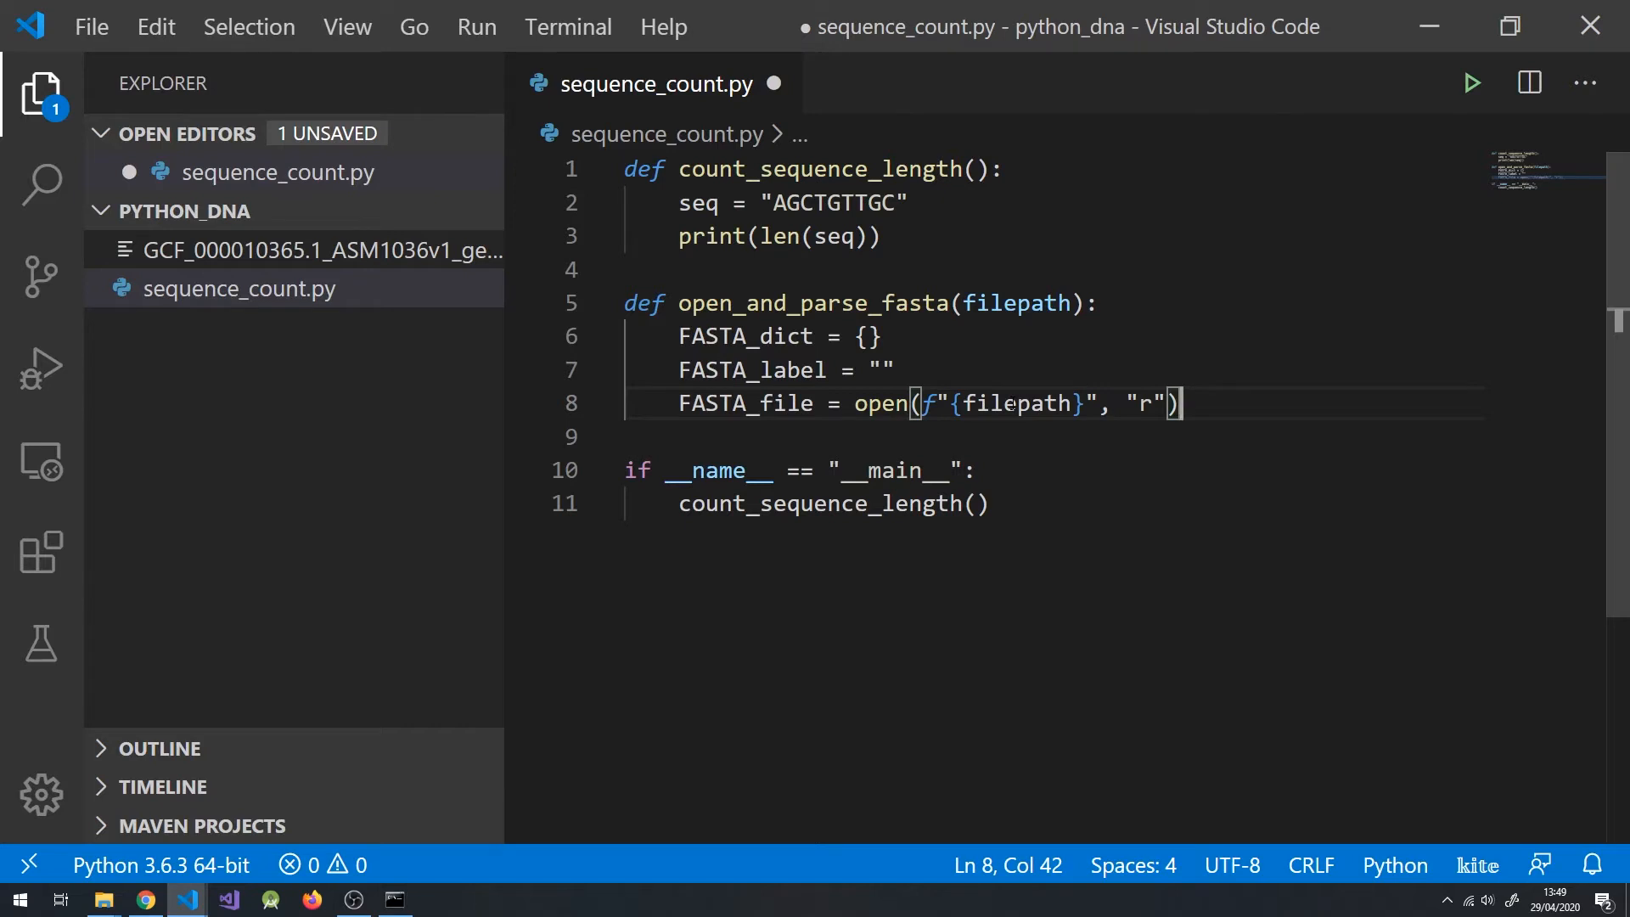
text(for line in FASTA_file:)
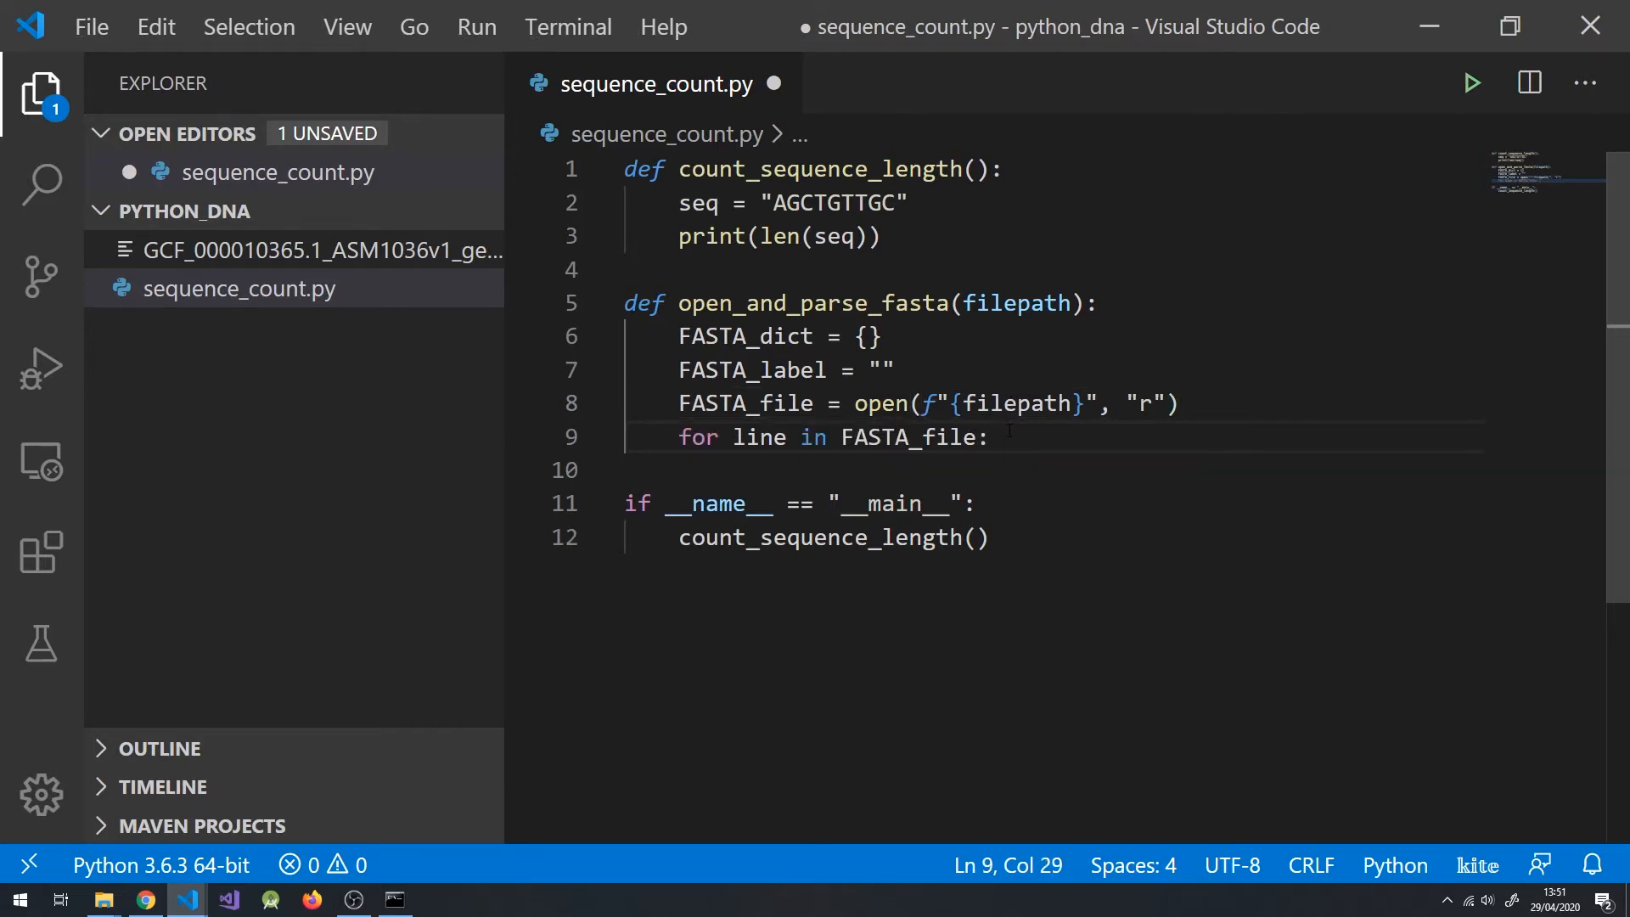
text(line = line.rstrip())
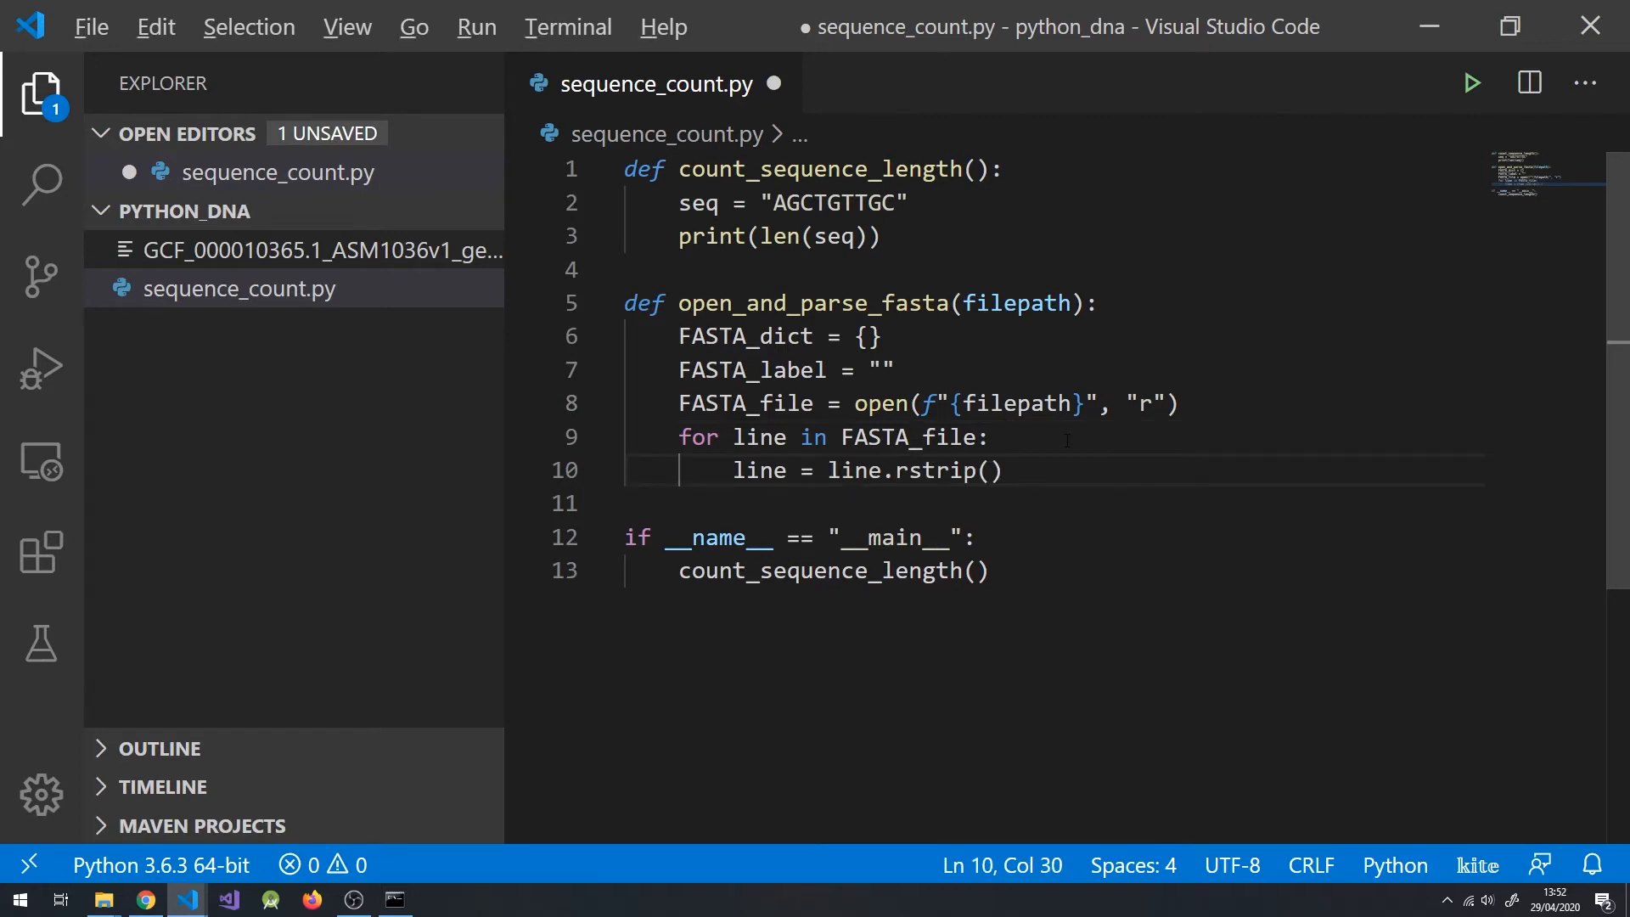
Store header lines (starting '>') as FASTA_label, otherwise append the line to FASTA_dict[FASTA_label]
text(if line.startswith(">"):)
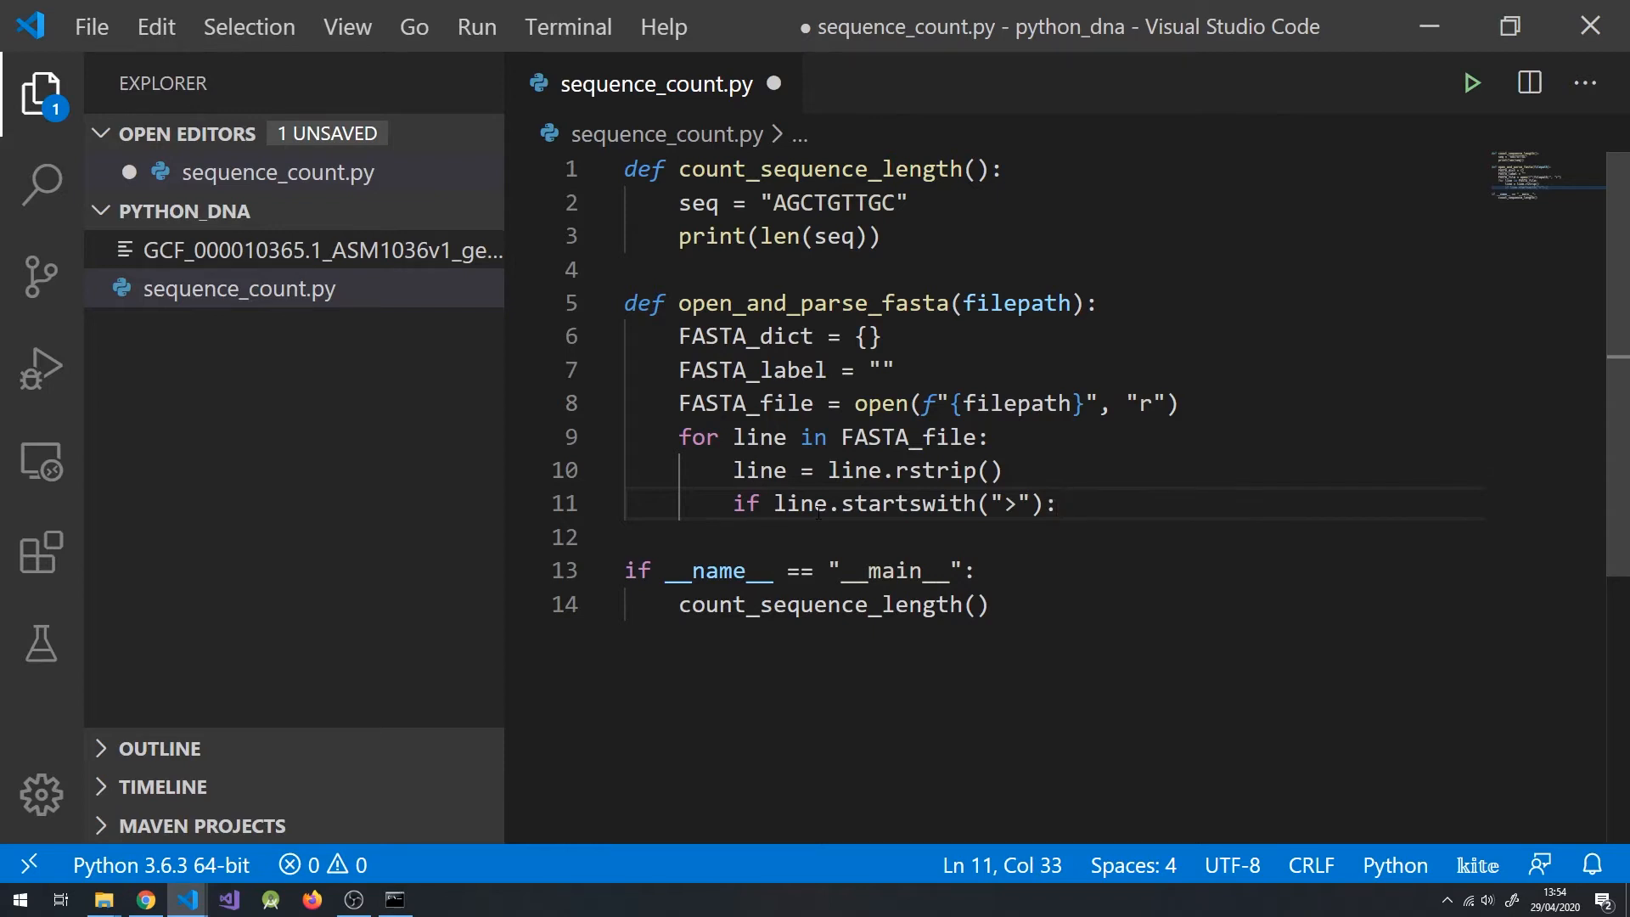
text(FASTA_label = line[1:])
text(FASTA_dict[FASTA_label] = ")
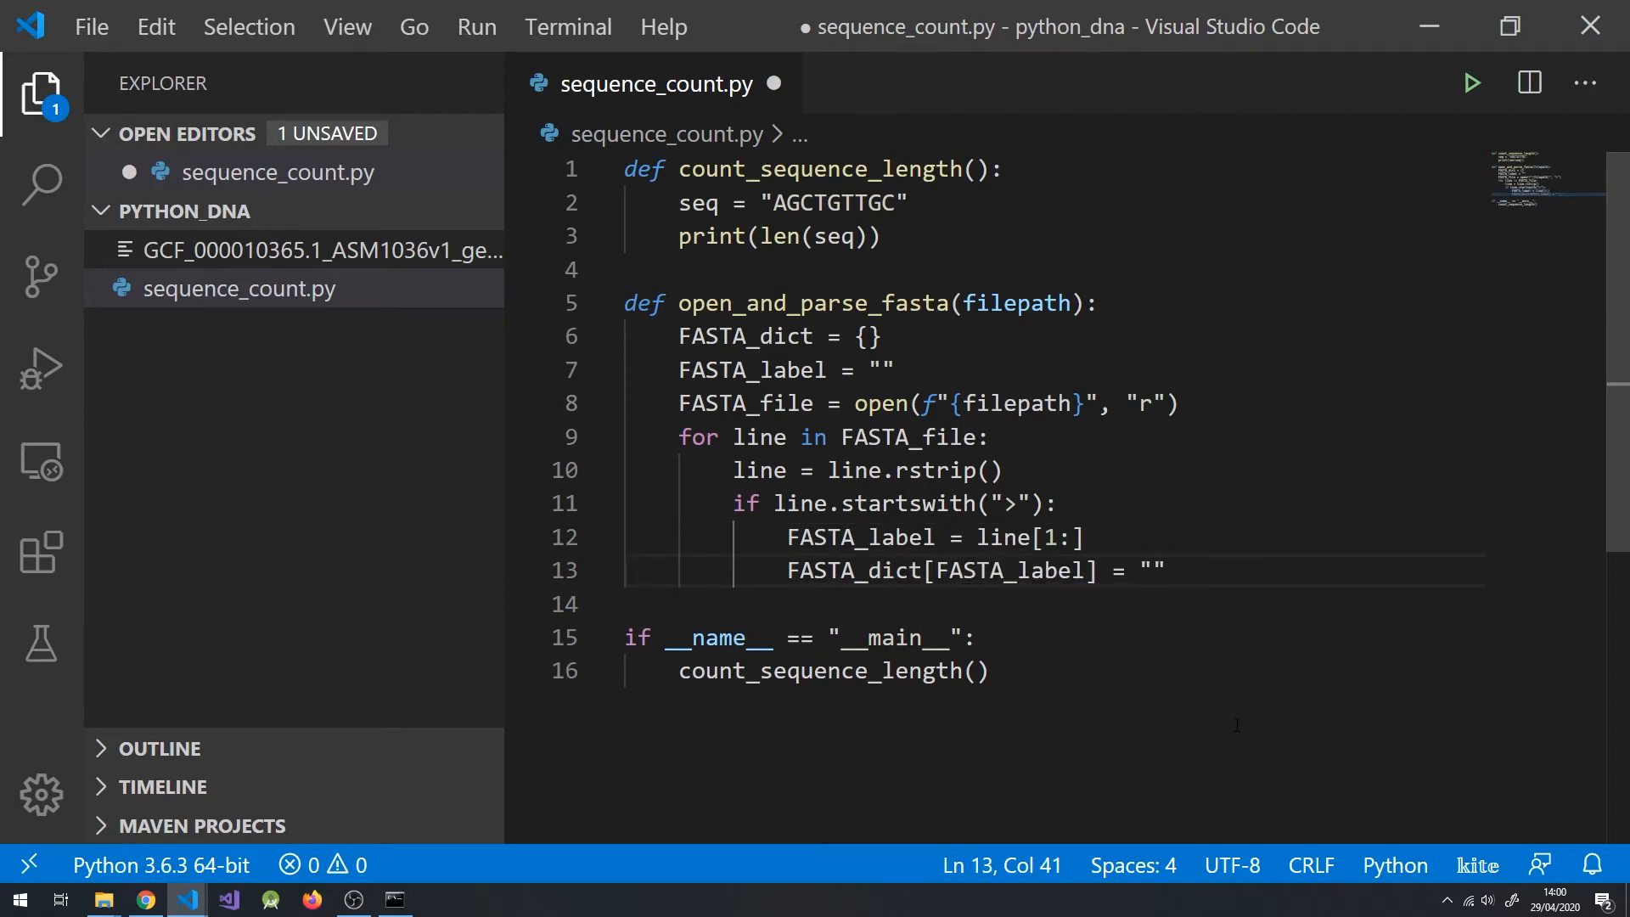
text(else:)
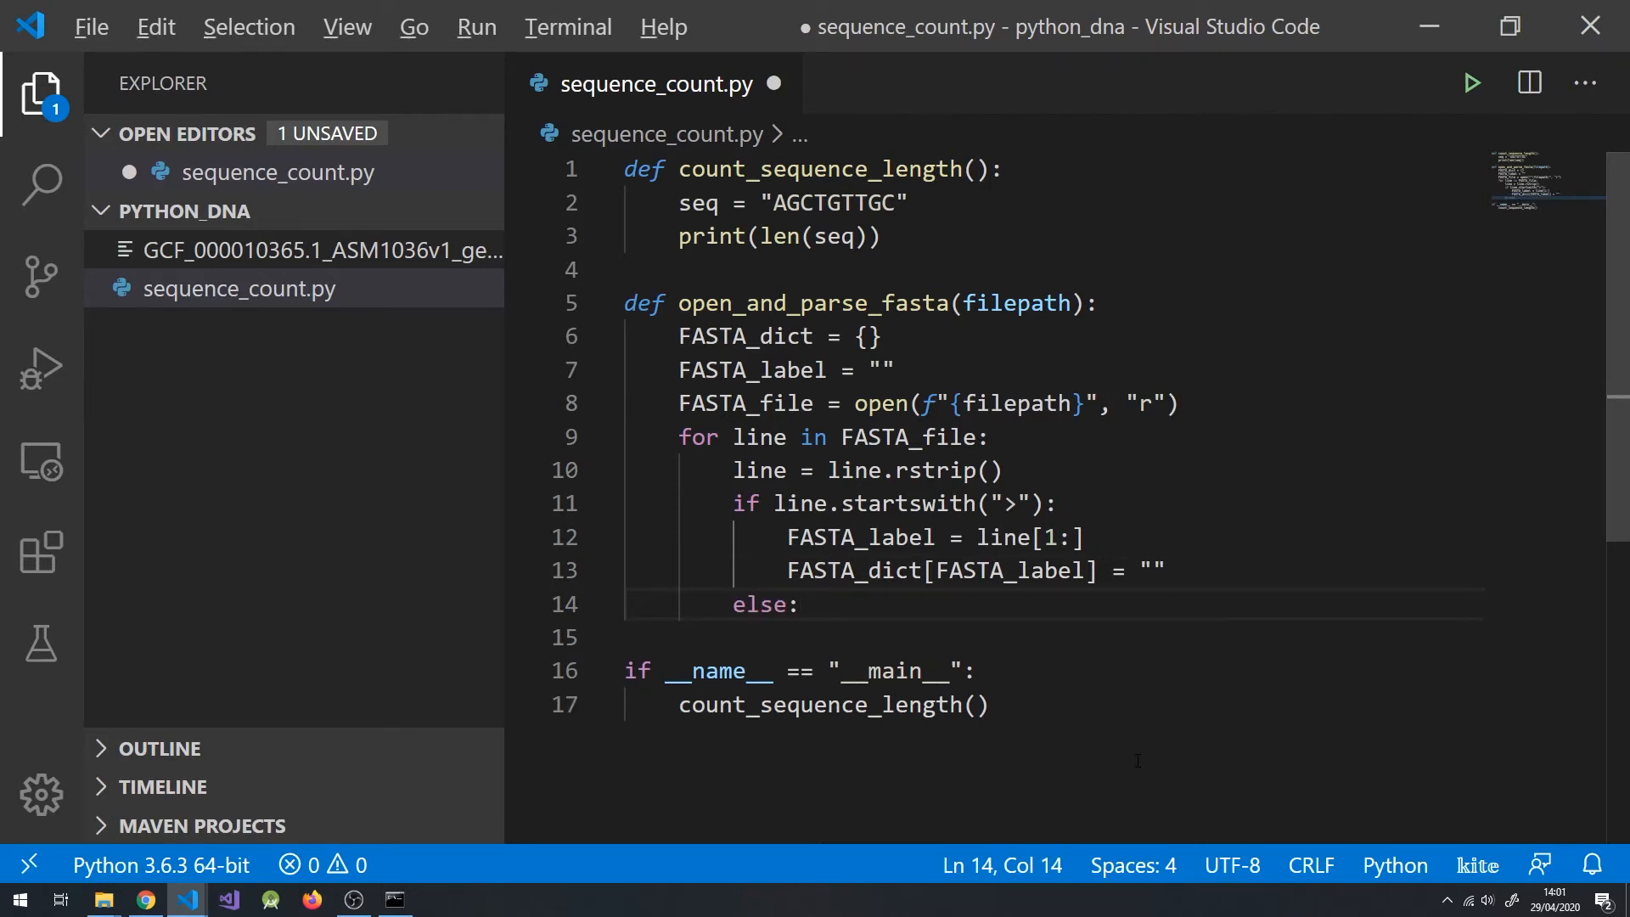
text(FASTA_dict[FASTA_label] += line)
text(return FASTA_dict)
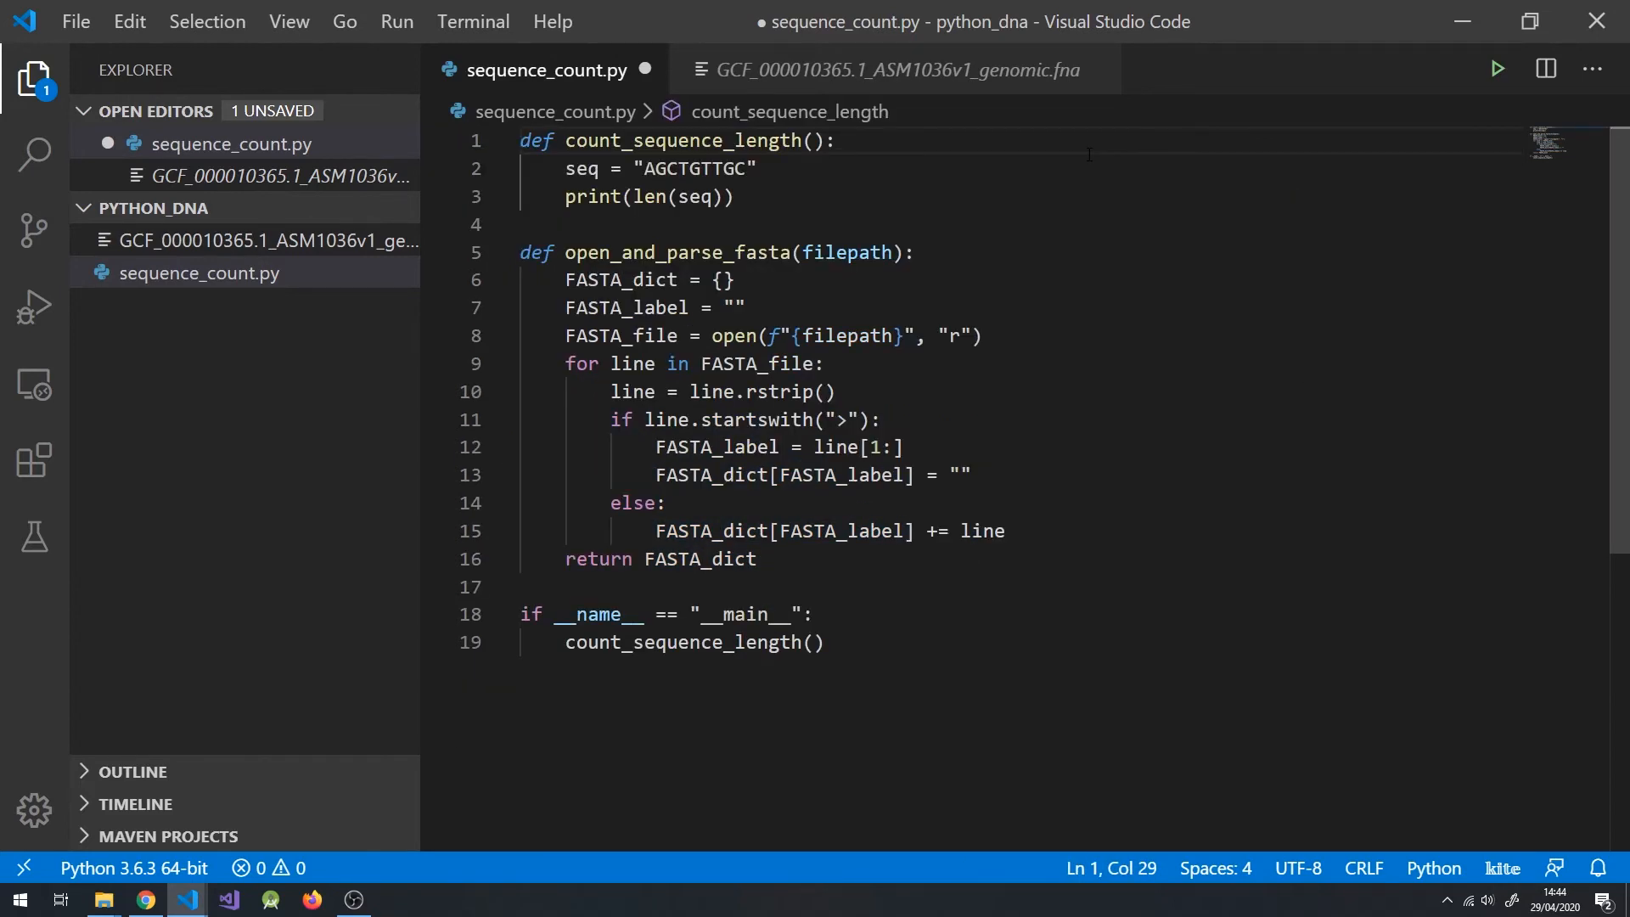
Parse GCF_000010365.1_ASM1036v1_genomic.fna and take seq from the 'NC_008512.1 Candidatus Carsonella ruddii' entry
text(sequences = open_and_parse_fasta("./GCF_000010365.1_ASM1036v1_genomic.fna"))
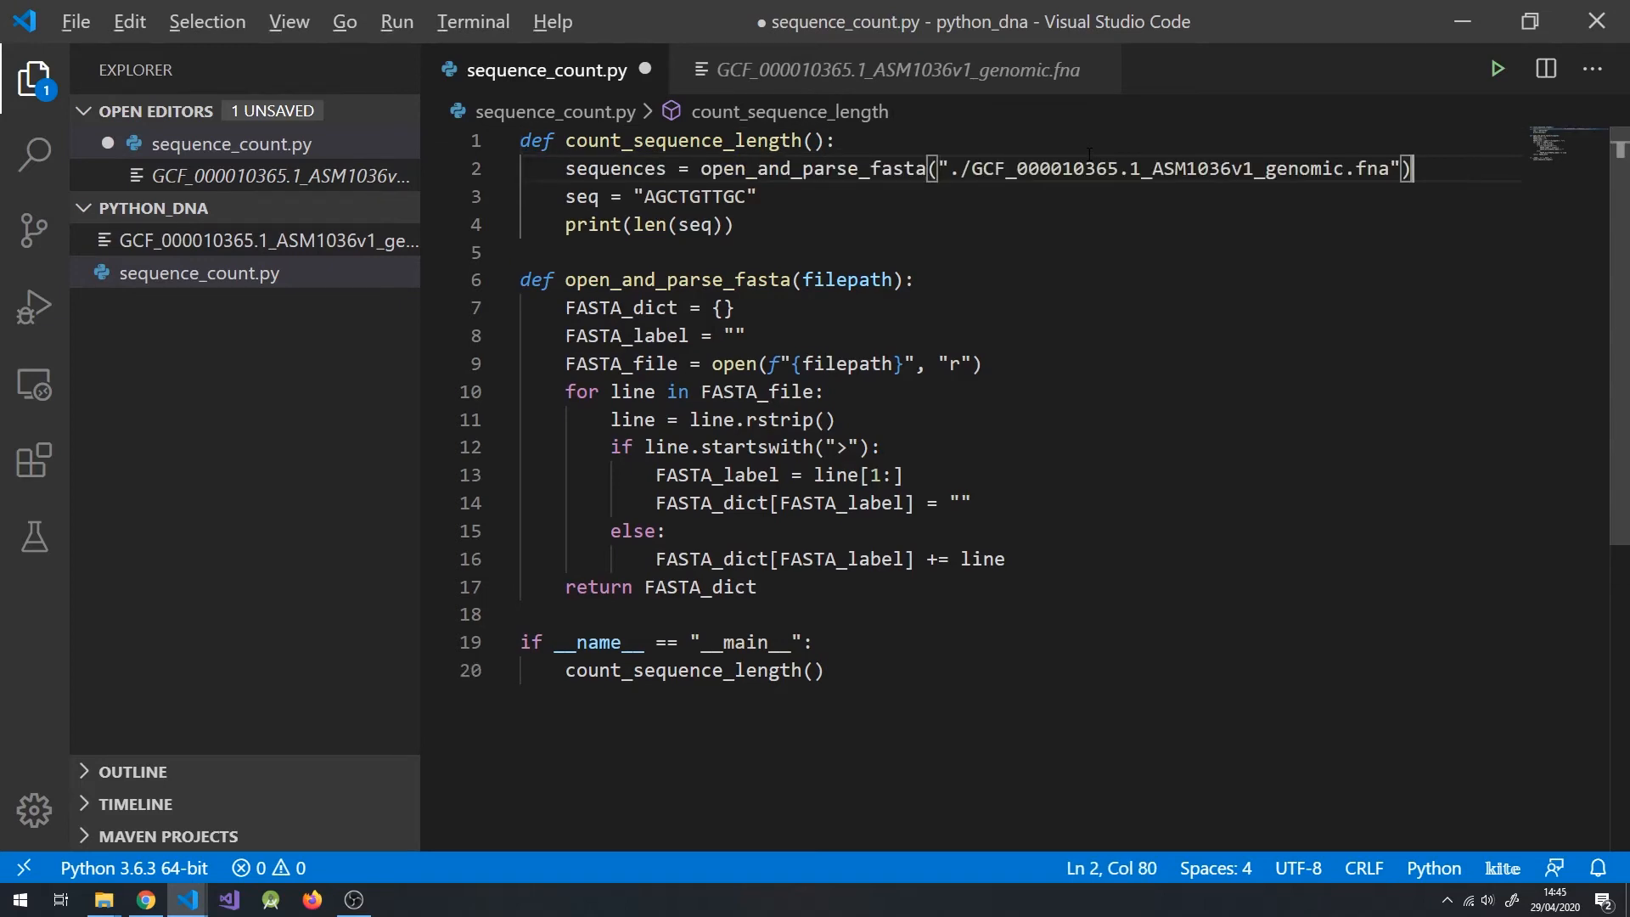
text(sequences.get(""))
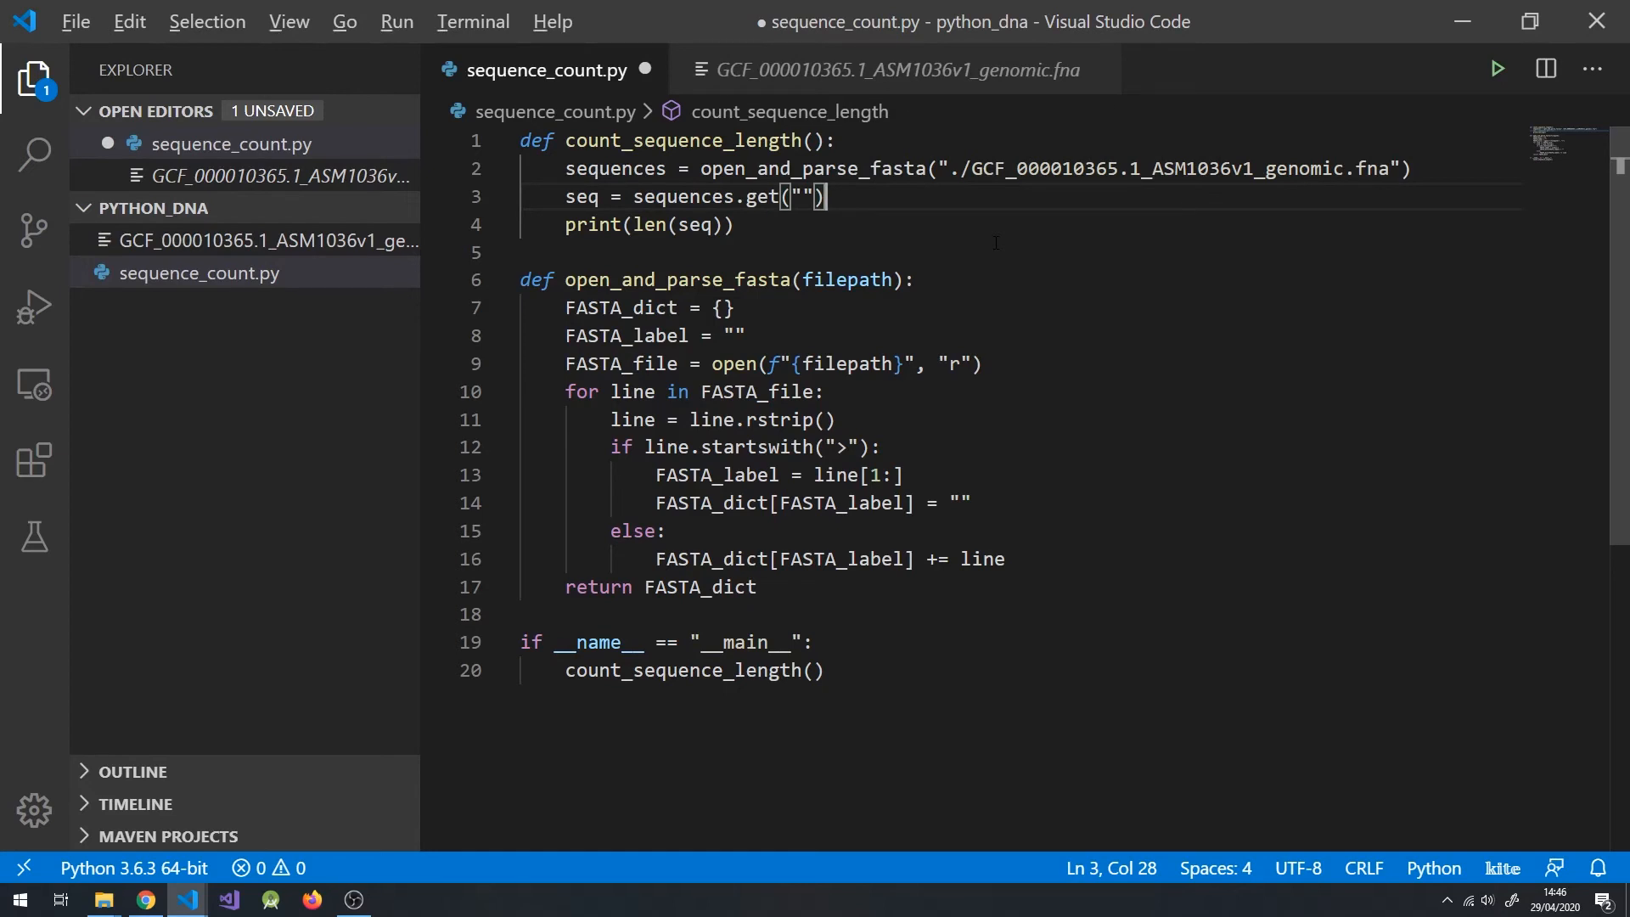
text(NC_008512.1 Candidatus Carsonella ruddii PV DNA, complete genome)
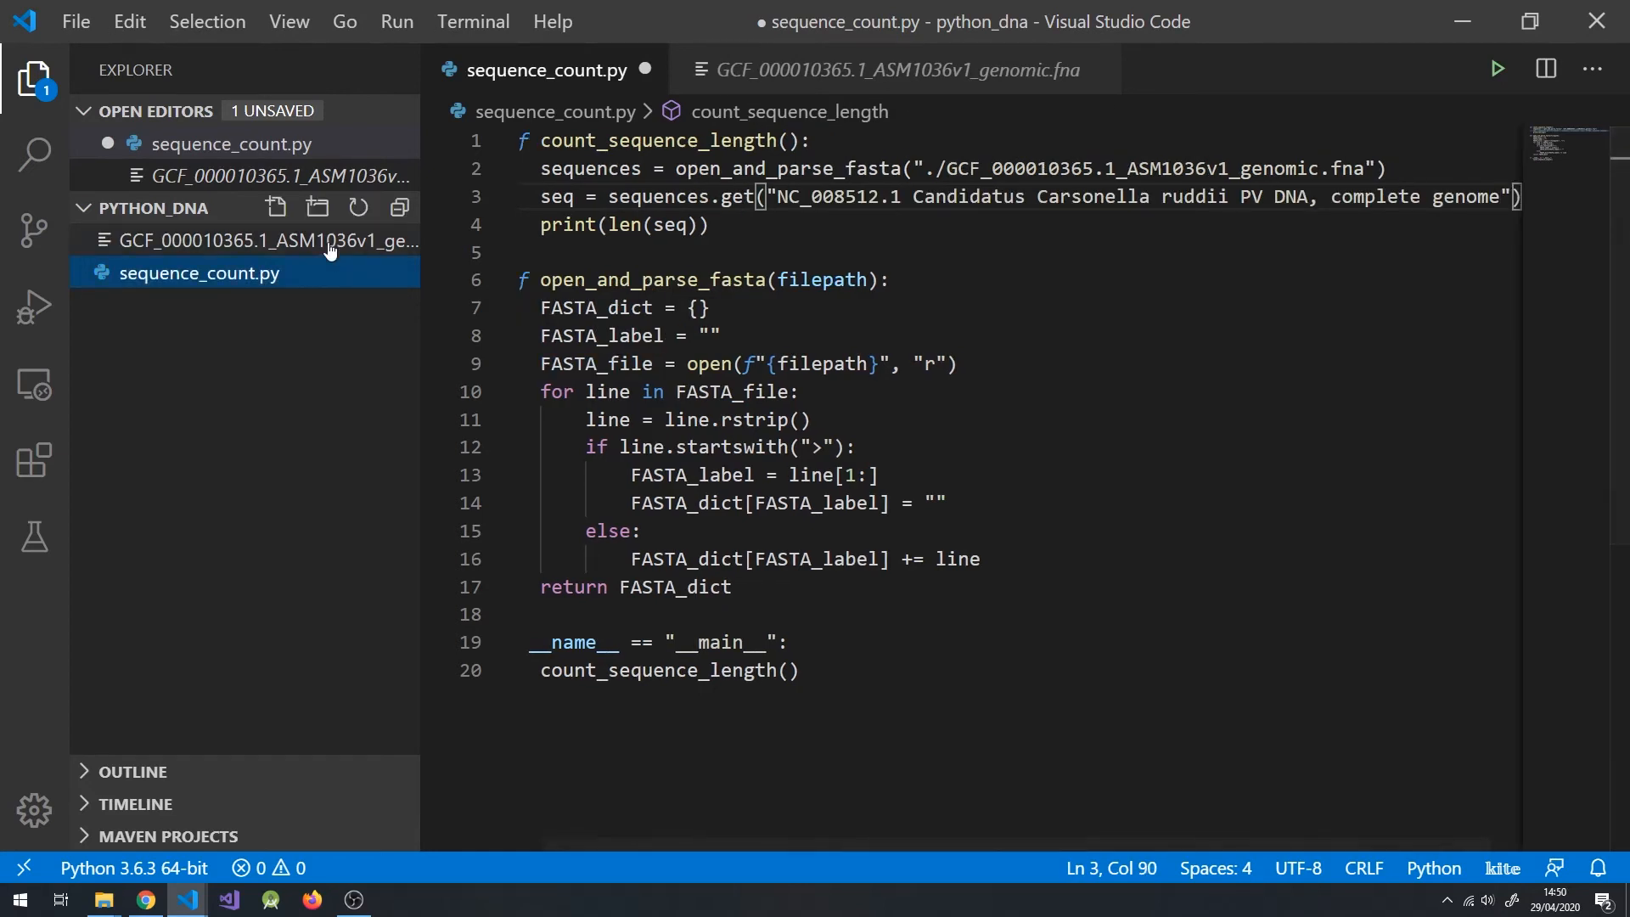
mouse_move(322, 271)
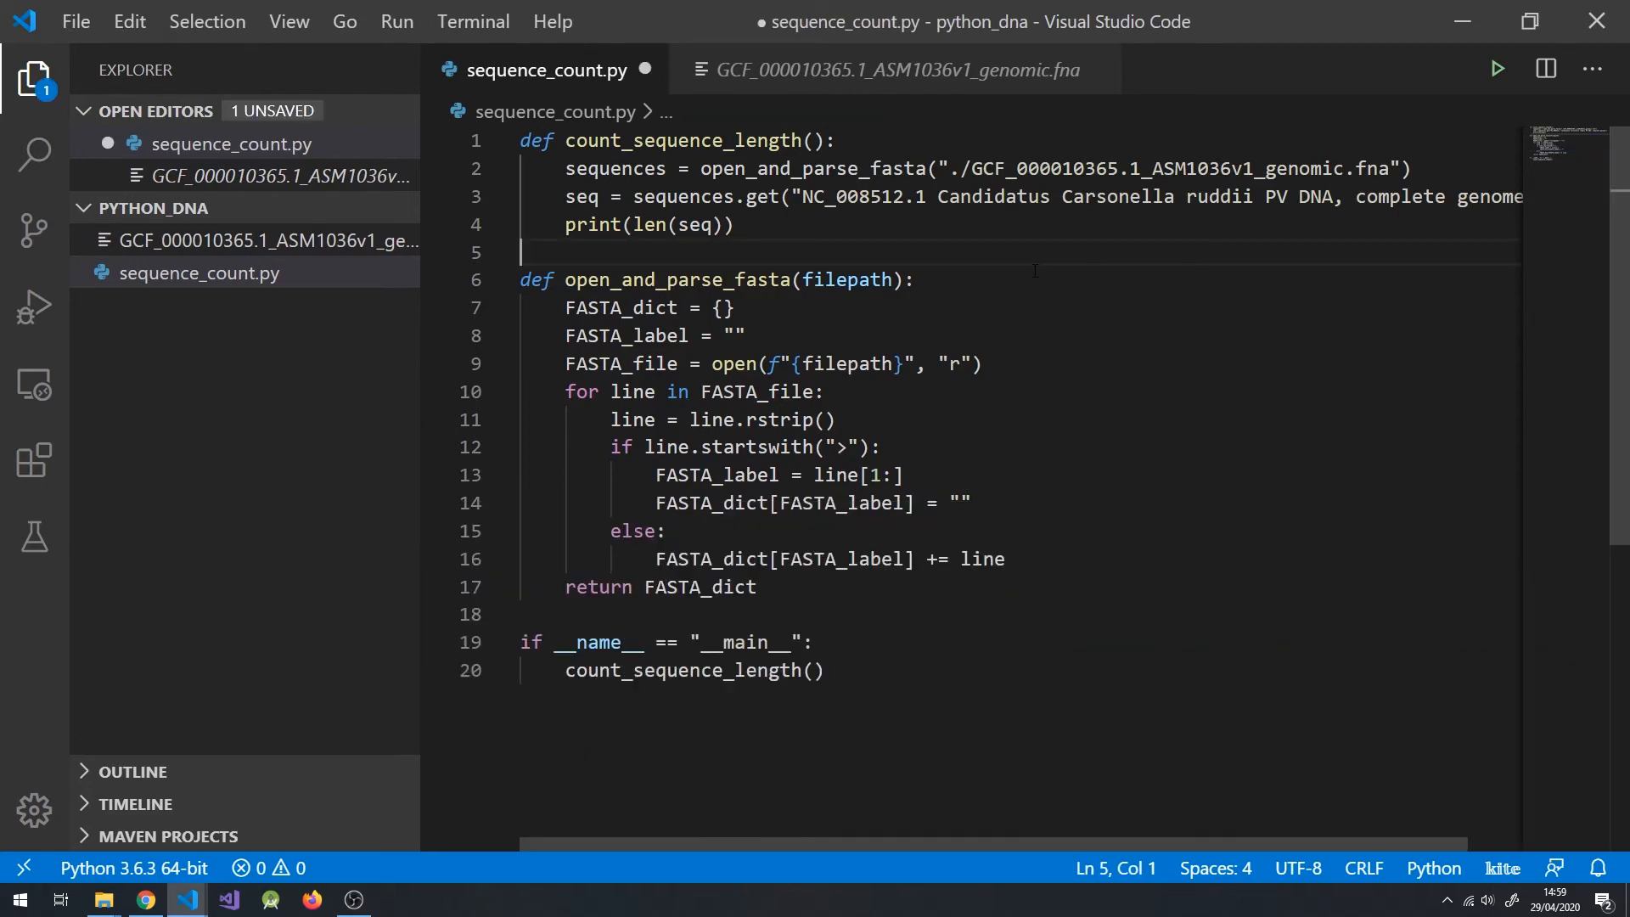
Add 'from collections import Counter' at the top and start def count_bases():
text(from collections import Counter)
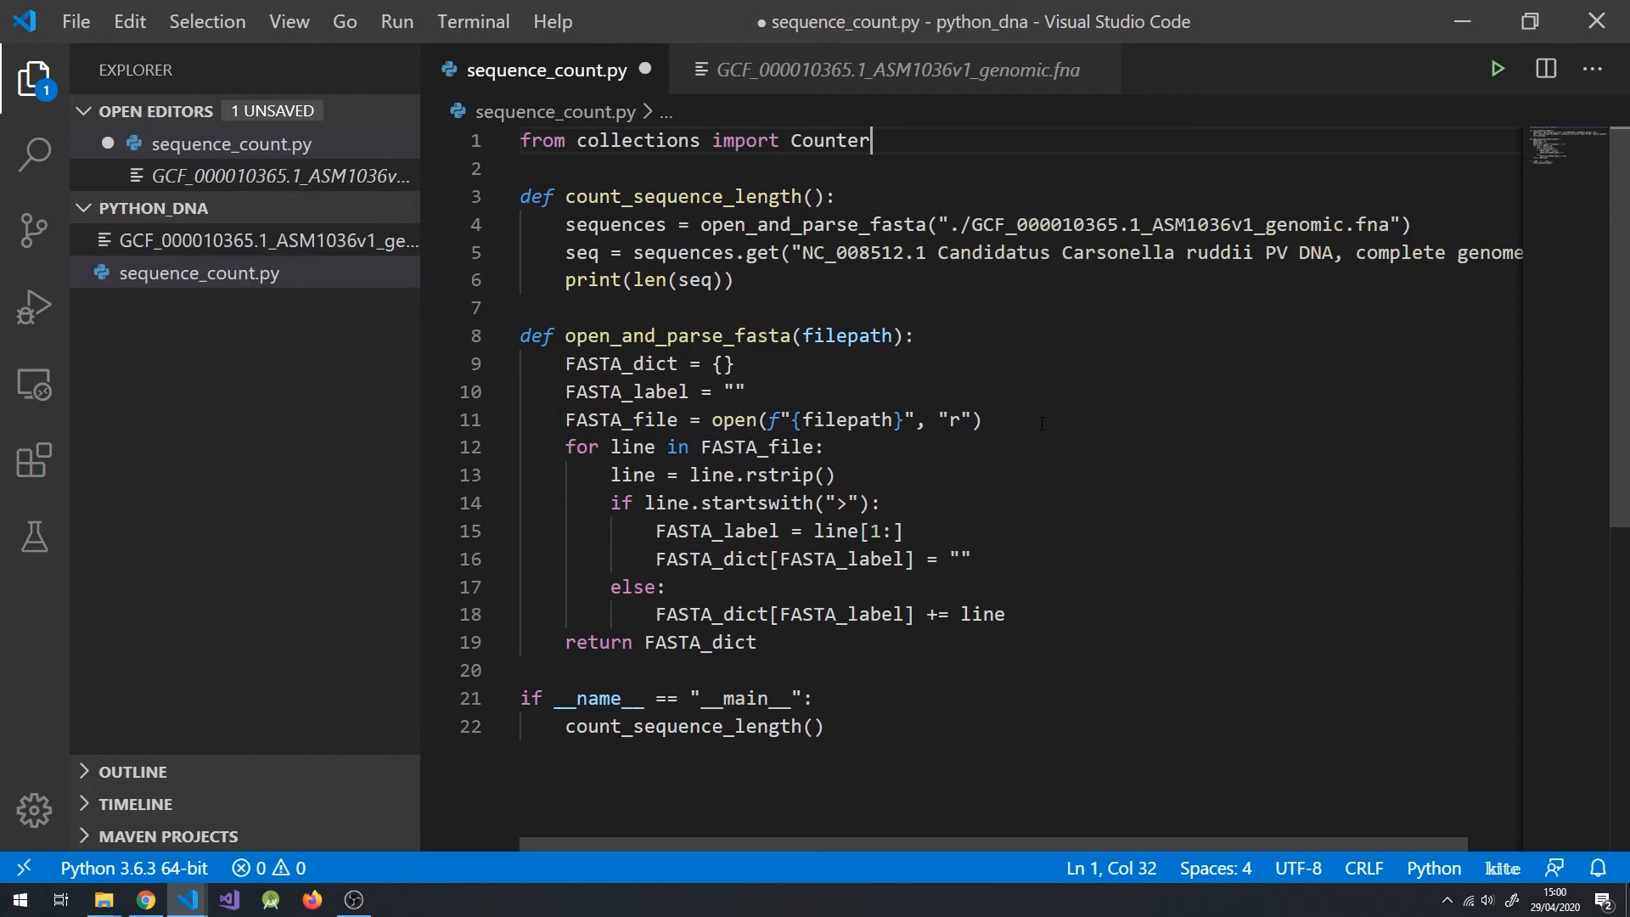
text(def count_bases():)
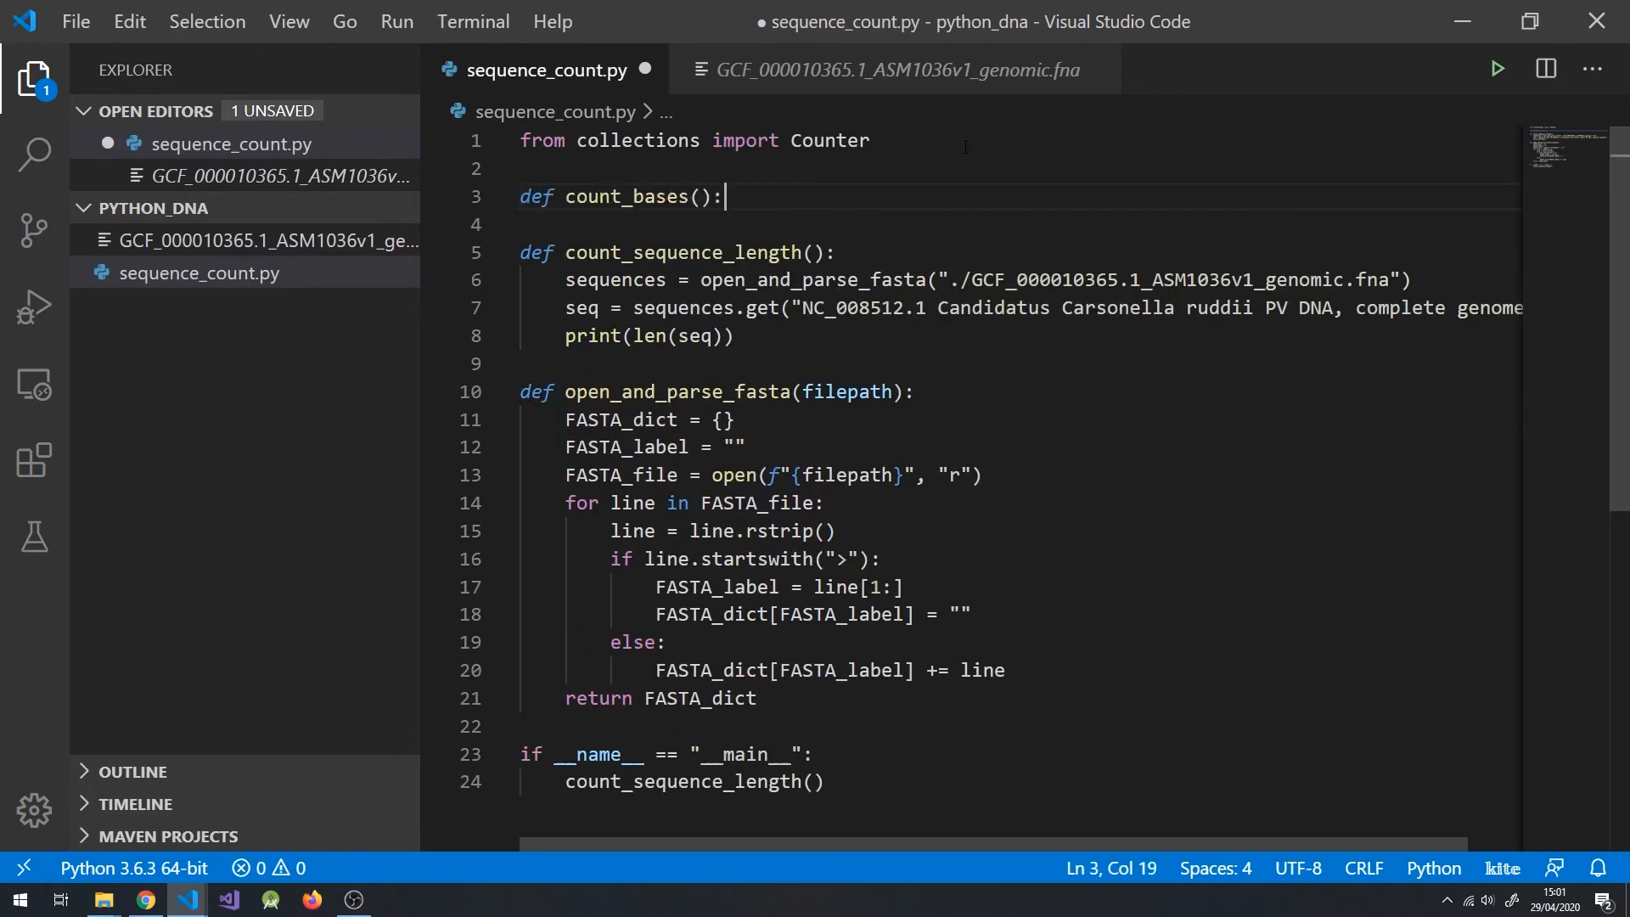